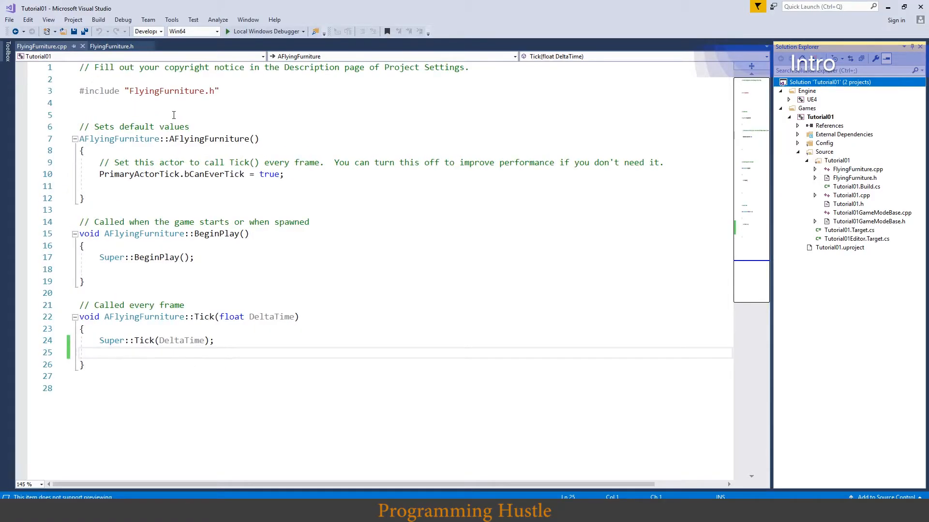
pyautogui.moveTo(42, 47)
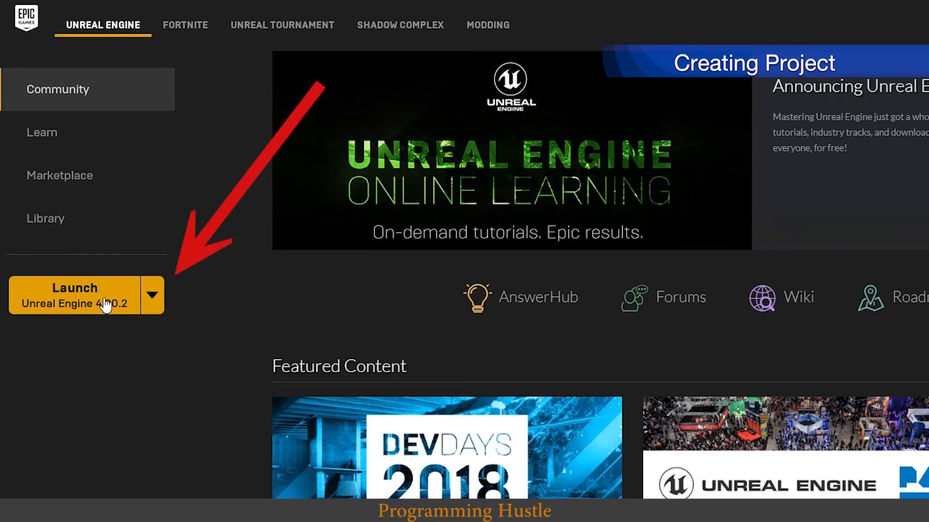
# - Launch Unreal Engine 4.20.2 to reach the Project Browser's New Project templates
pyautogui.click(75, 295)
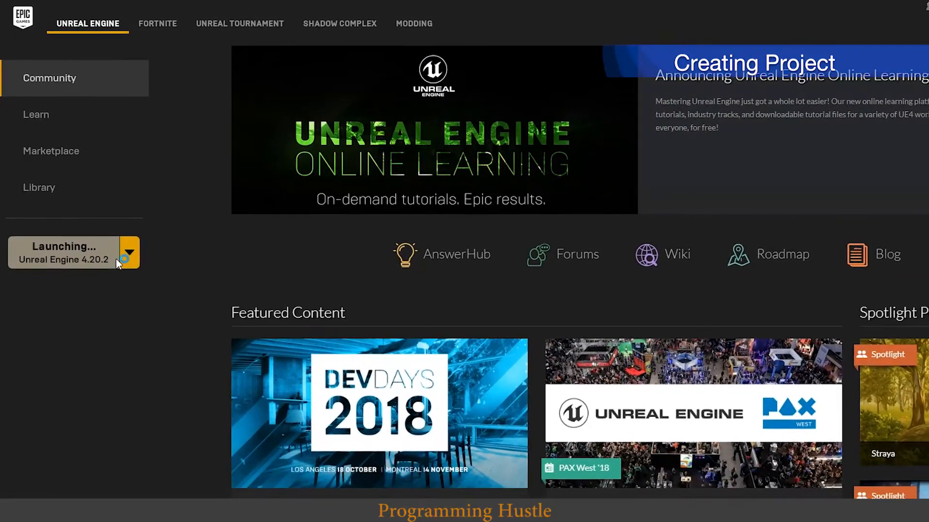
pyautogui.click(67, 252)
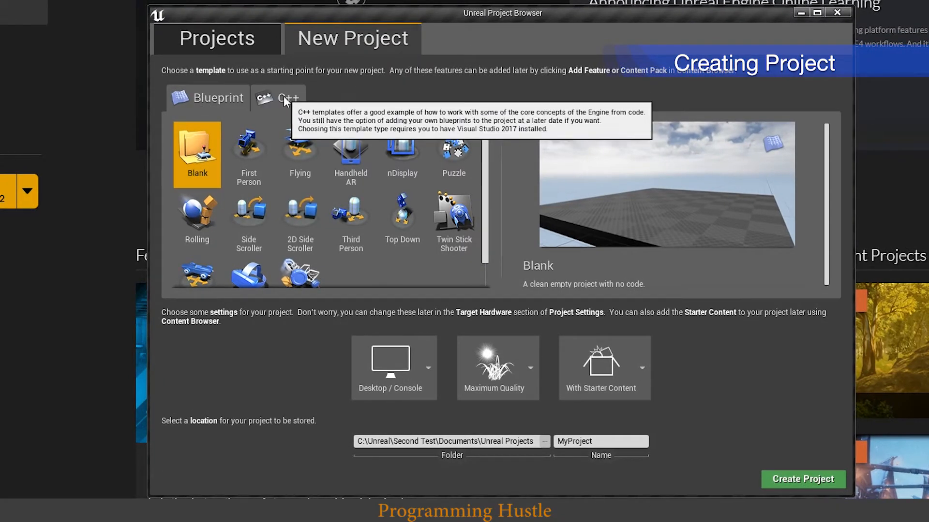
# - Browse the C++ templates, previewing First Person and Top Down, and choose Basic Code
pyautogui.click(278, 98)
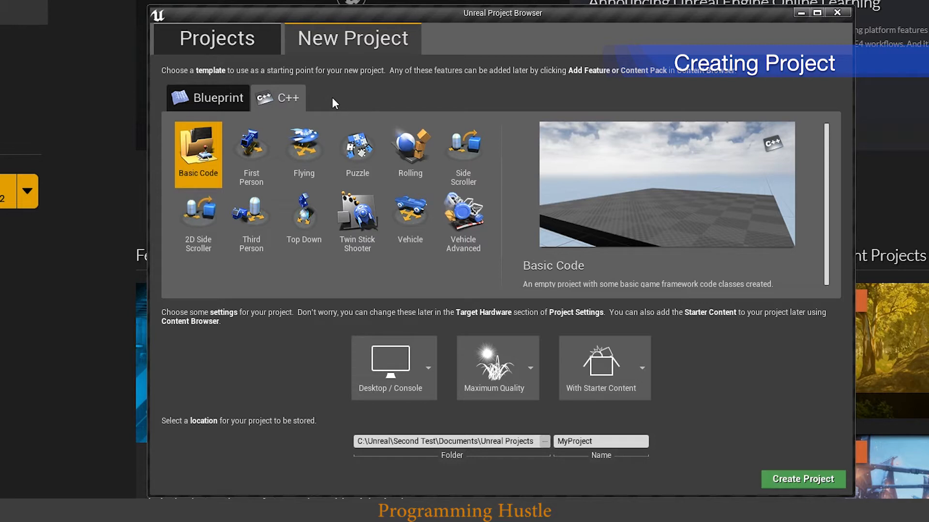
pyautogui.moveTo(370, 97)
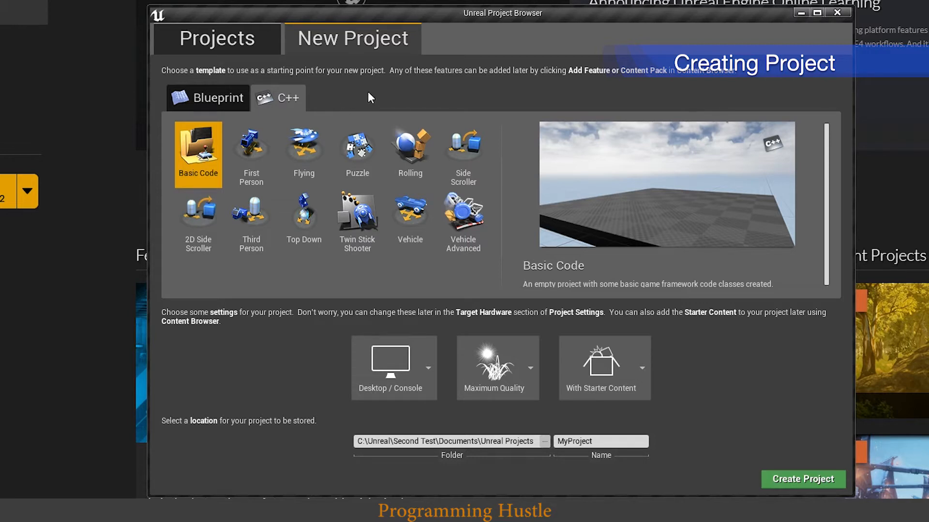
pyautogui.click(250, 151)
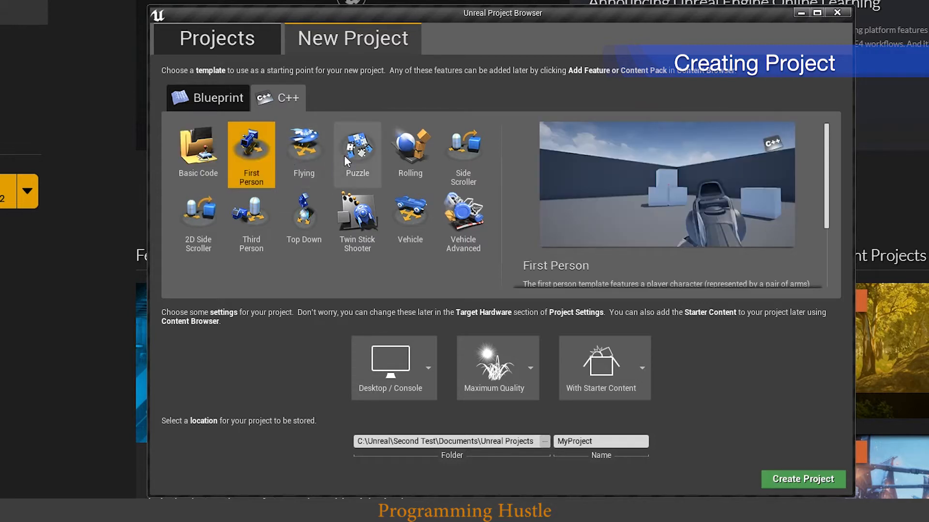
pyautogui.click(304, 219)
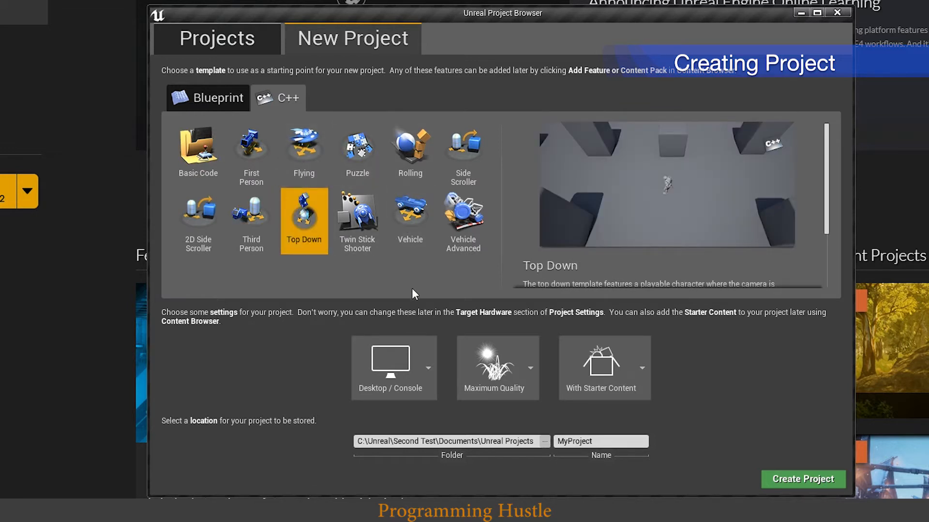
pyautogui.click(198, 151)
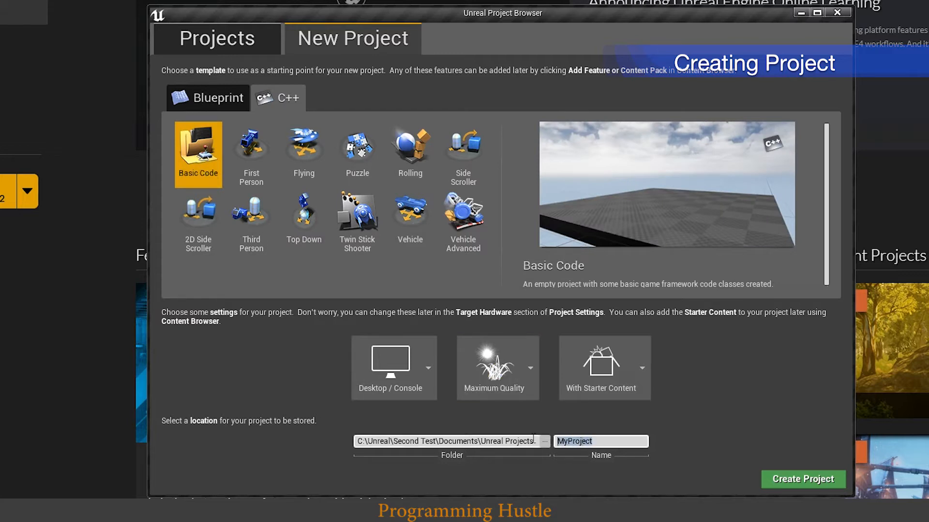
# - Name the project Tutorial01 and create it
pyautogui.write('Tutorial01')
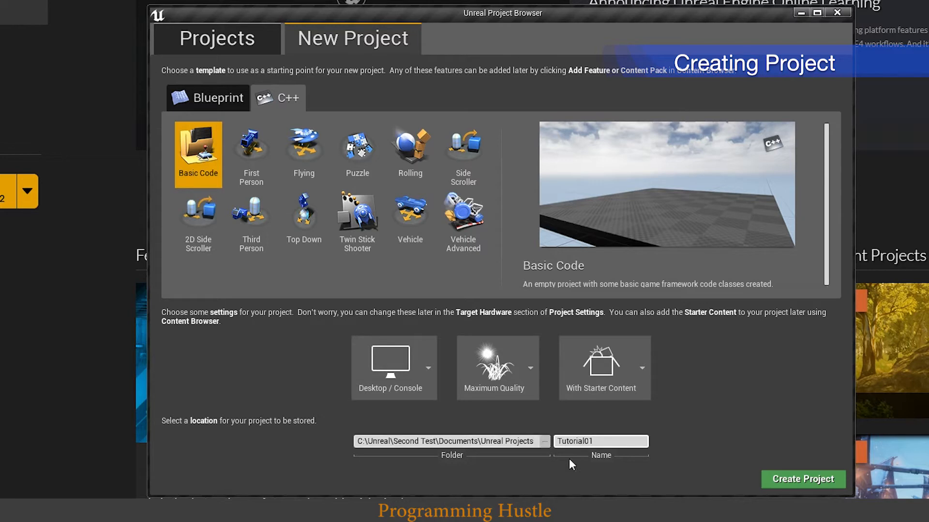
pyautogui.click(600, 441)
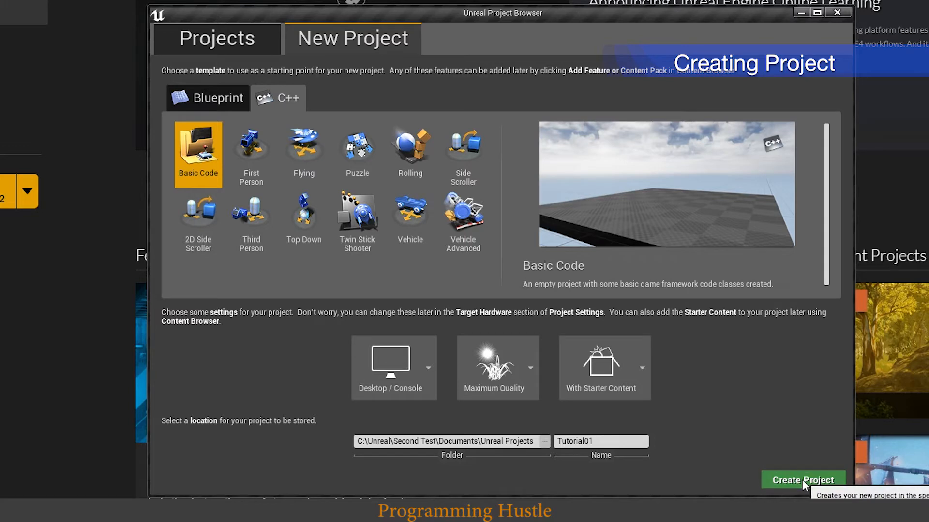
pyautogui.click(802, 480)
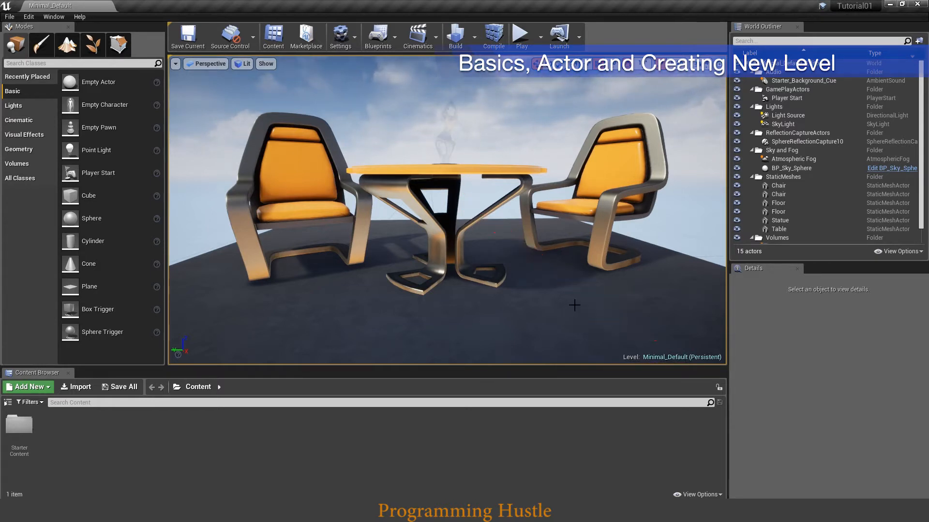
pyautogui.moveTo(493, 263)
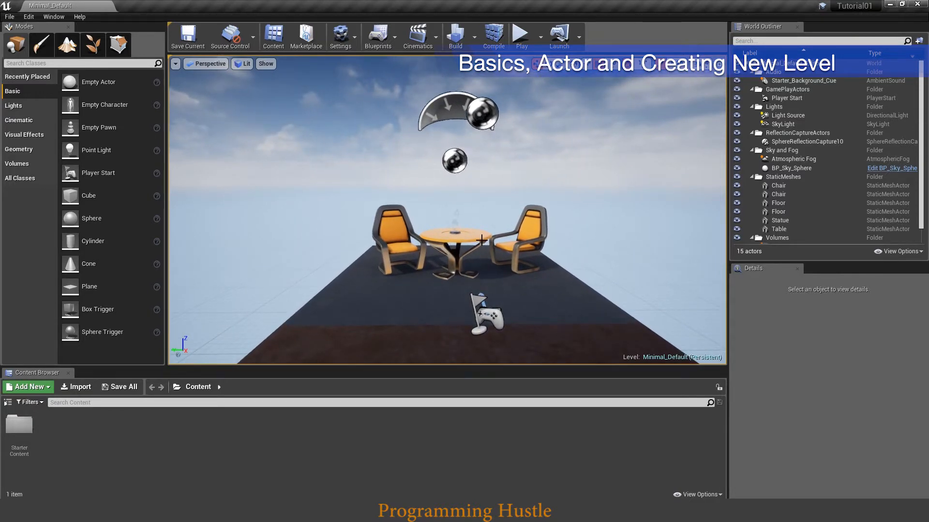
pyautogui.moveTo(472, 215)
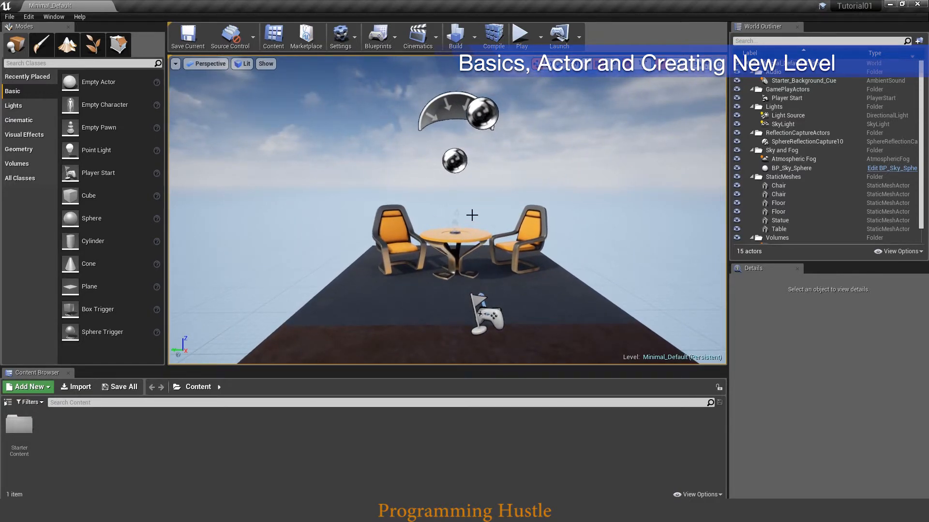
# - Look around the Minimal_Default level with its chairs, table and statue
pyautogui.click(521, 225)
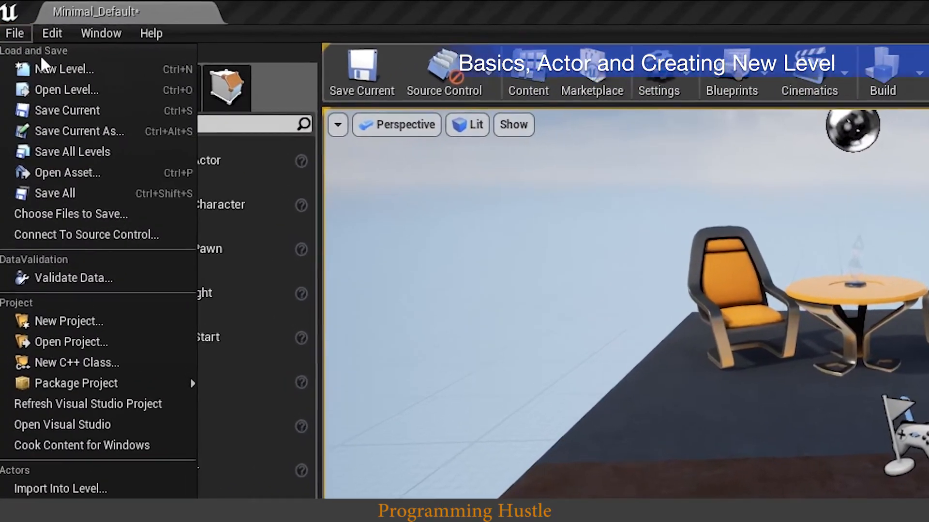
# - Save Minimal_Default, start a new Default level, and save it as NewMap
pyautogui.click(64, 69)
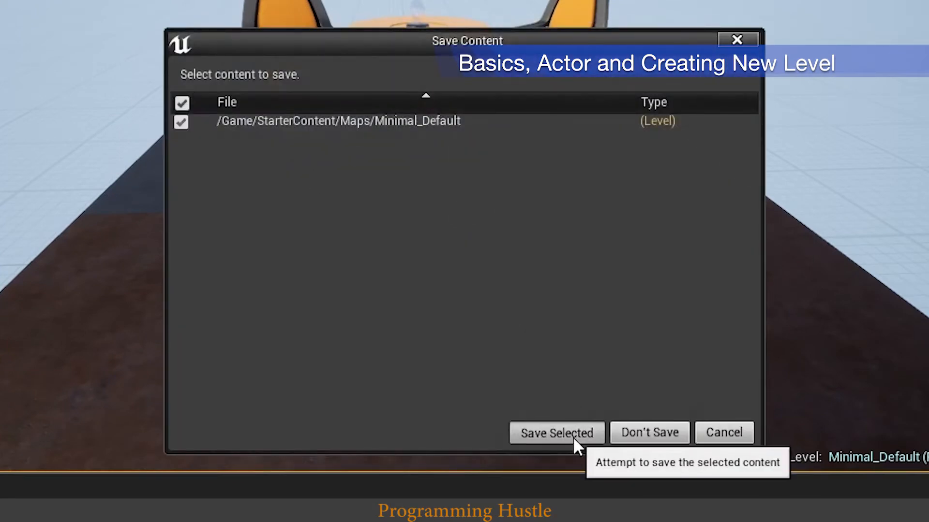
pyautogui.click(555, 433)
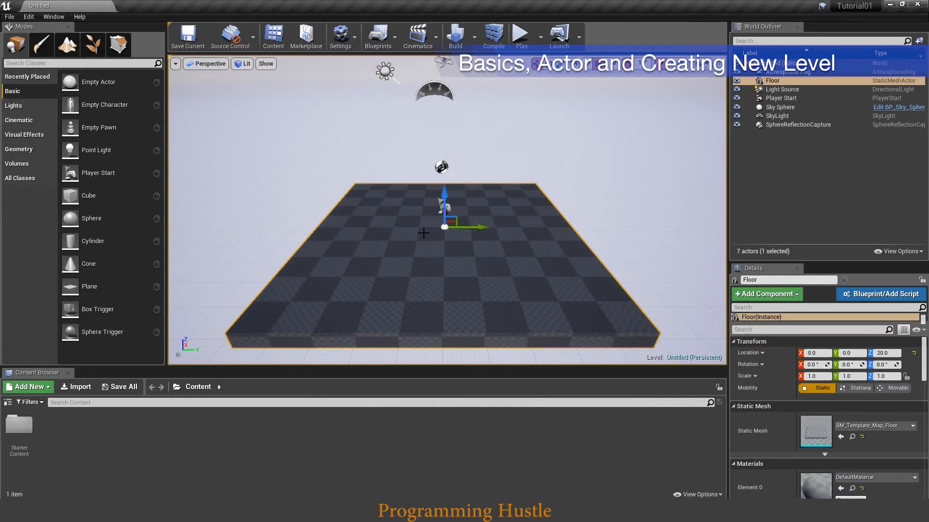
pyautogui.moveTo(375, 153)
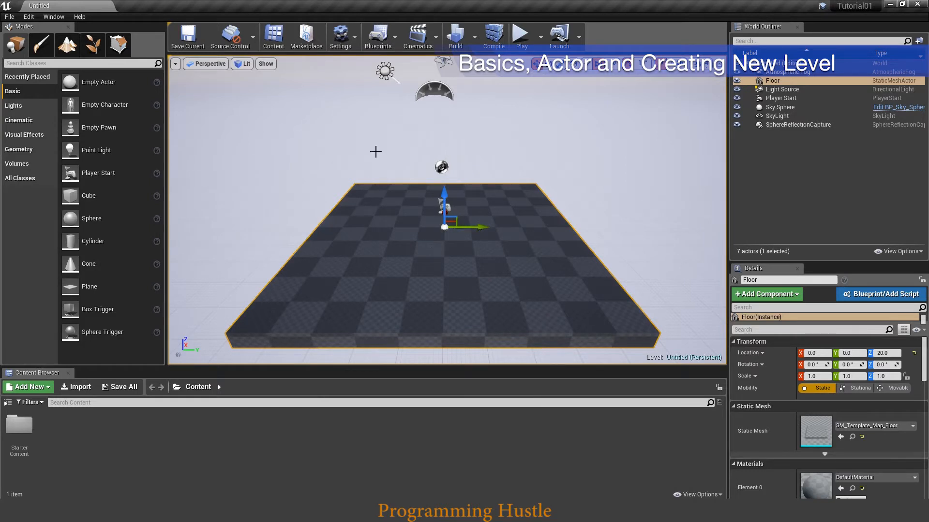
pyautogui.moveTo(348, 247)
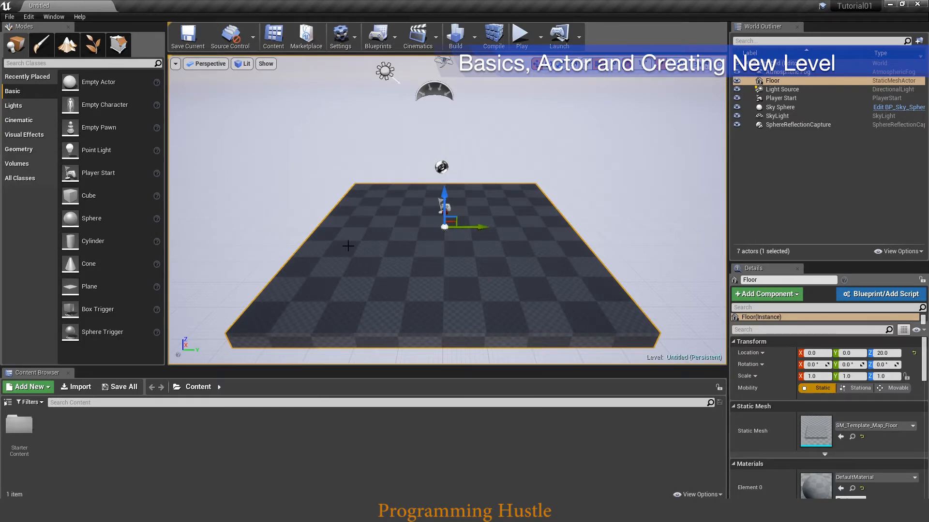
pyautogui.click(9, 16)
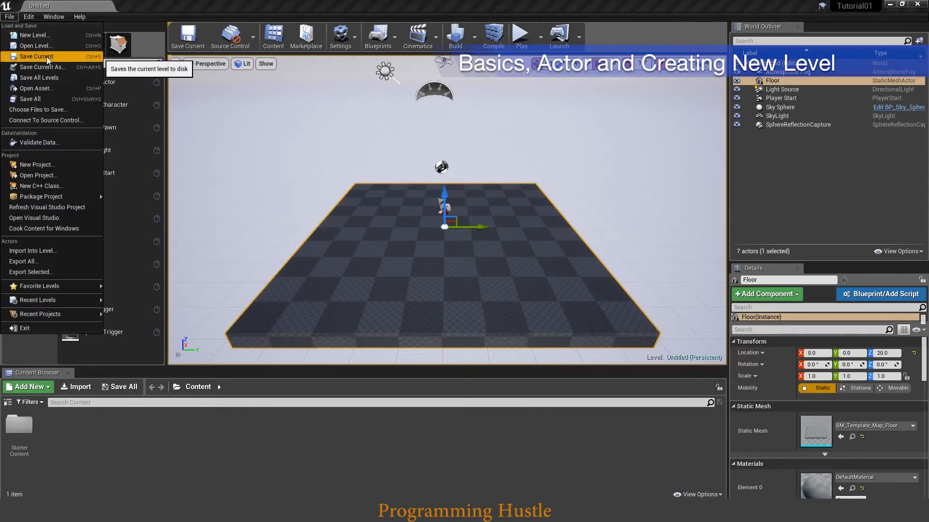
pyautogui.click(41, 66)
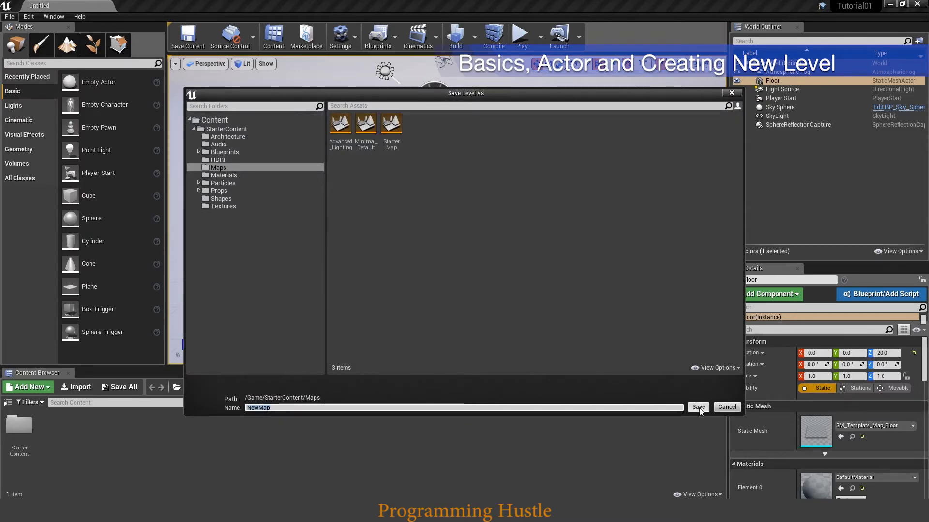
pyautogui.click(697, 407)
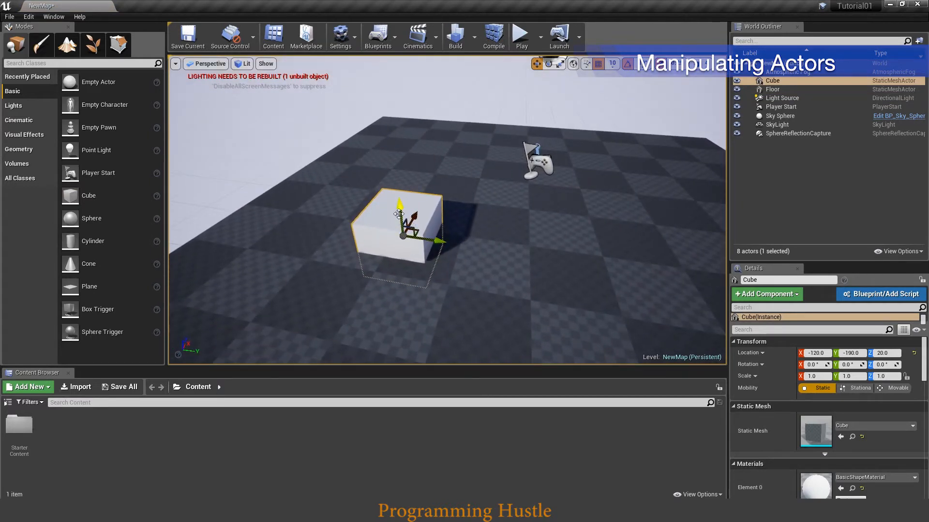
# - Move the cube, try the Rotate and Scale tools, then delete the cube
pyautogui.moveTo(400, 204); pyautogui.dragTo(406, 178)
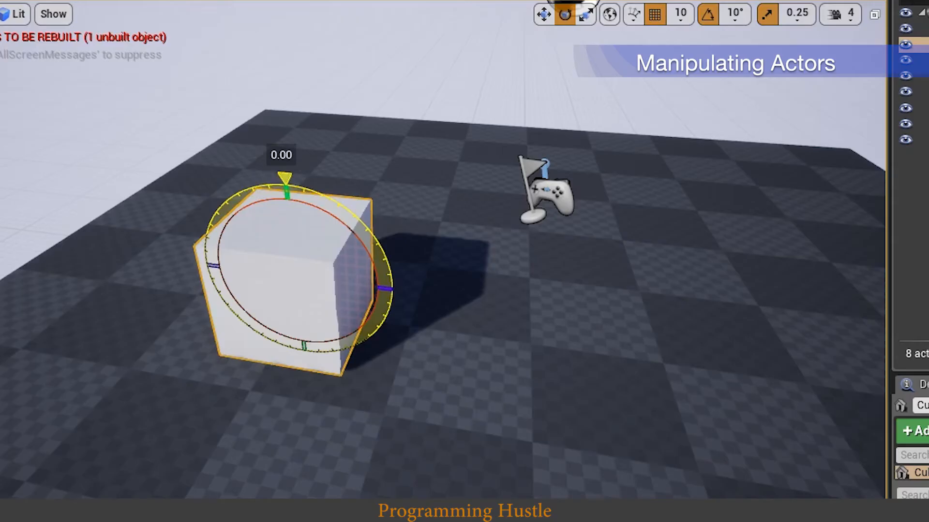
pyautogui.click(586, 13)
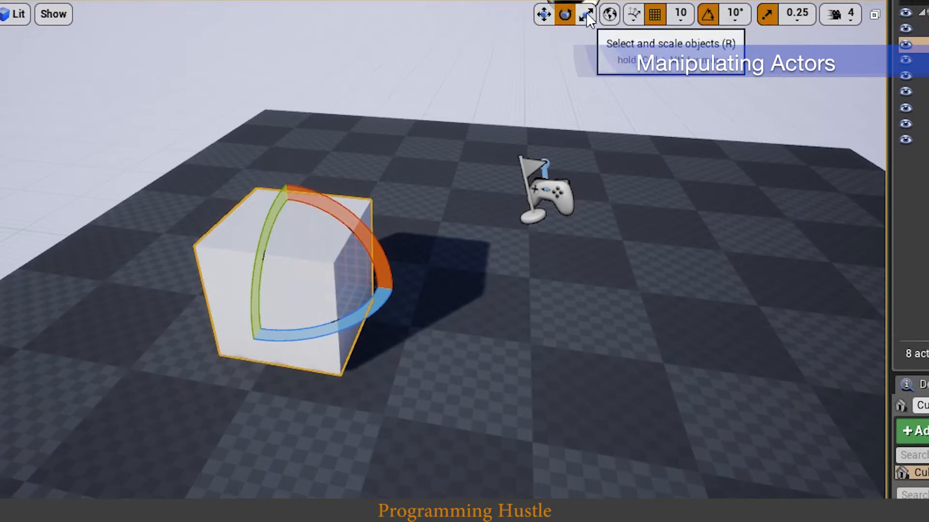
pyautogui.click(586, 14)
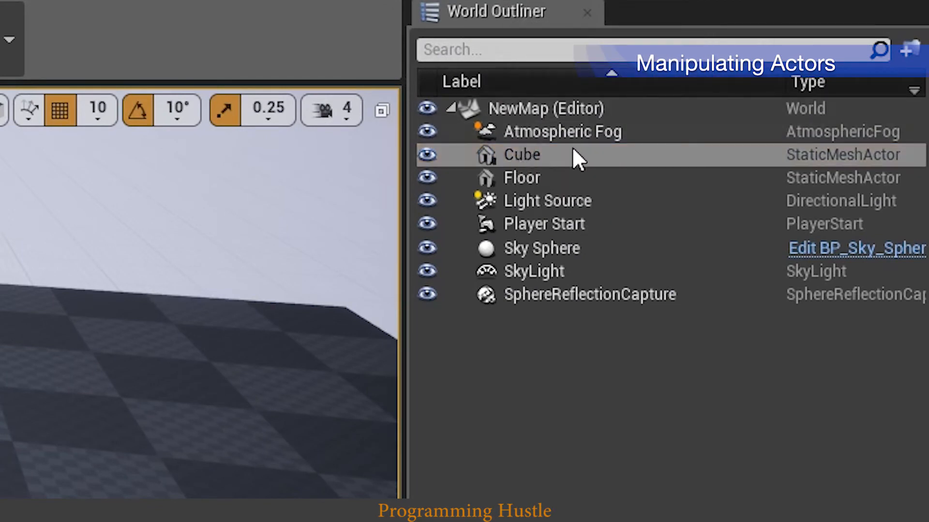
pyautogui.click(521, 154)
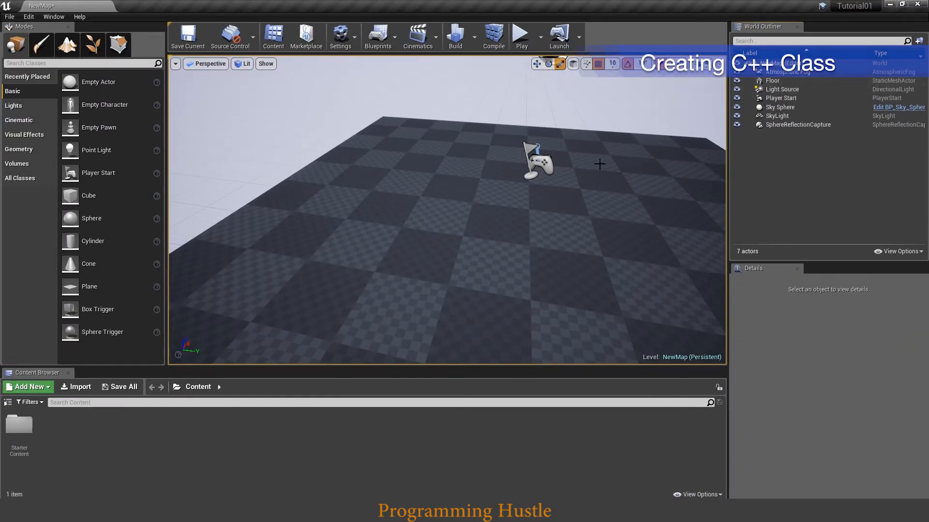
pyautogui.moveTo(517, 180)
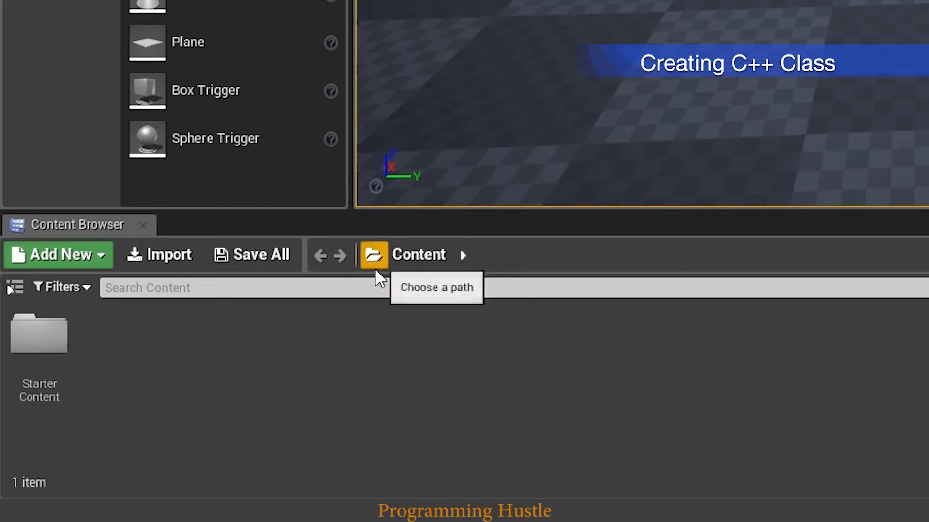
pyautogui.moveTo(89, 230)
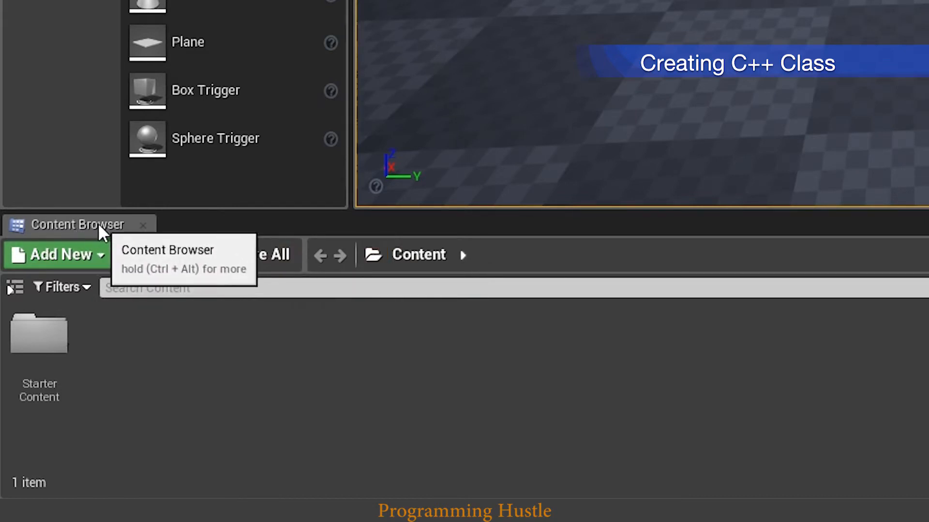
# - Go to C++ Classes/Tutorial01 in the Content Browser and right-click its empty area
pyautogui.click(374, 255)
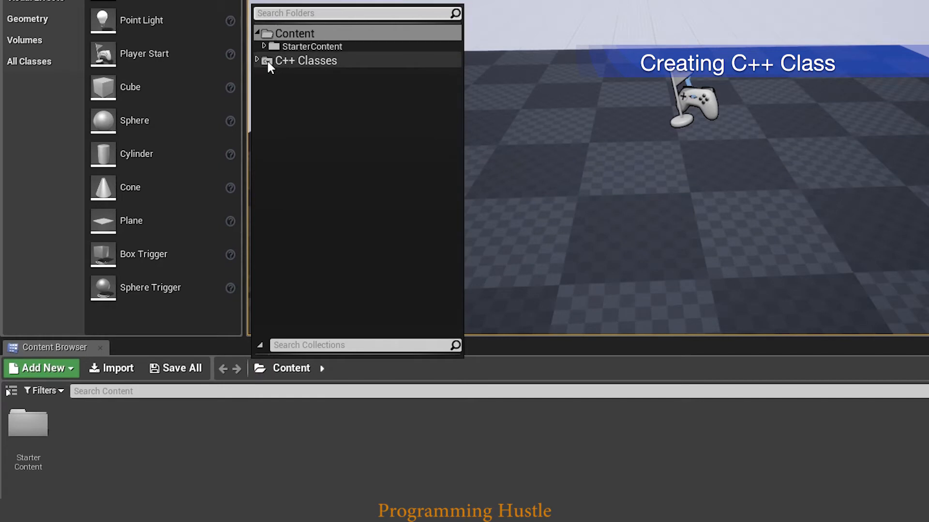
pyautogui.click(306, 60)
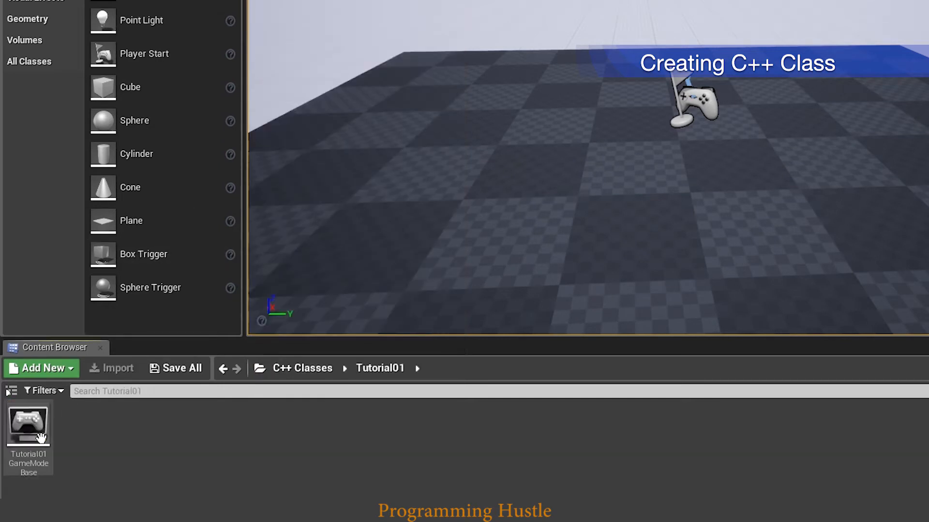
pyautogui.rightClick(145, 433)
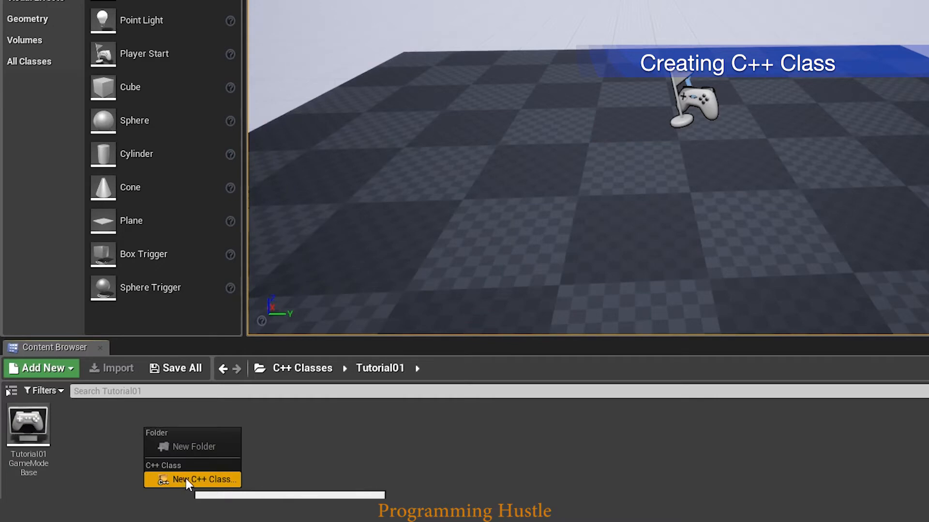
# - Add an Actor-based C++ class named FlyingFurniture and generate its files
pyautogui.click(195, 479)
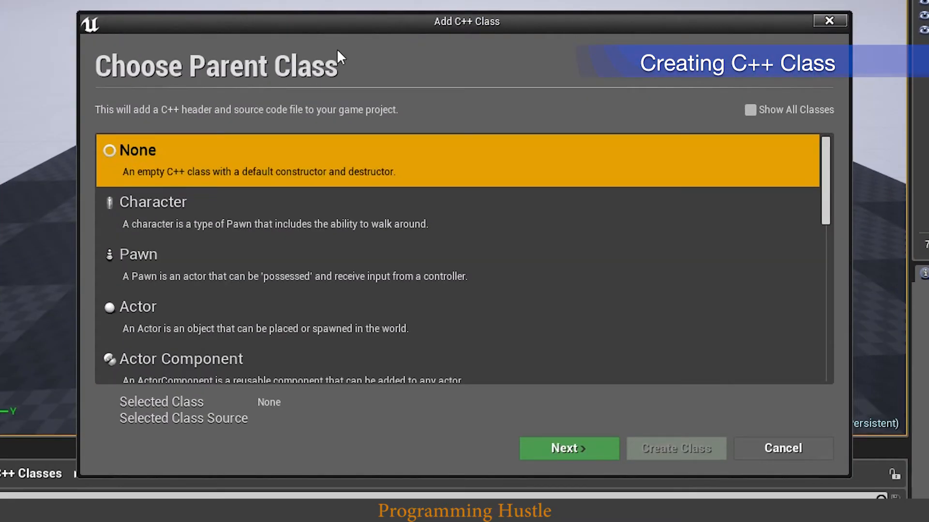
pyautogui.moveTo(325, 92)
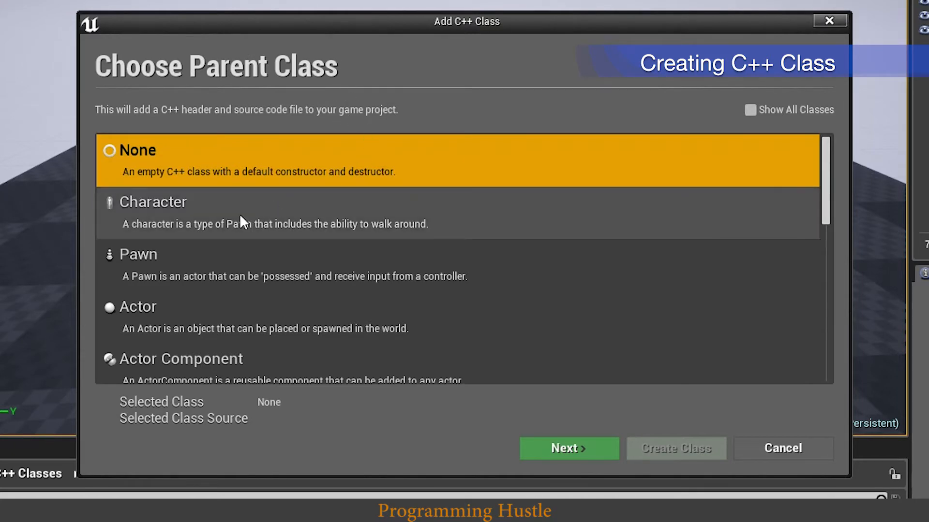
pyautogui.moveTo(237, 377)
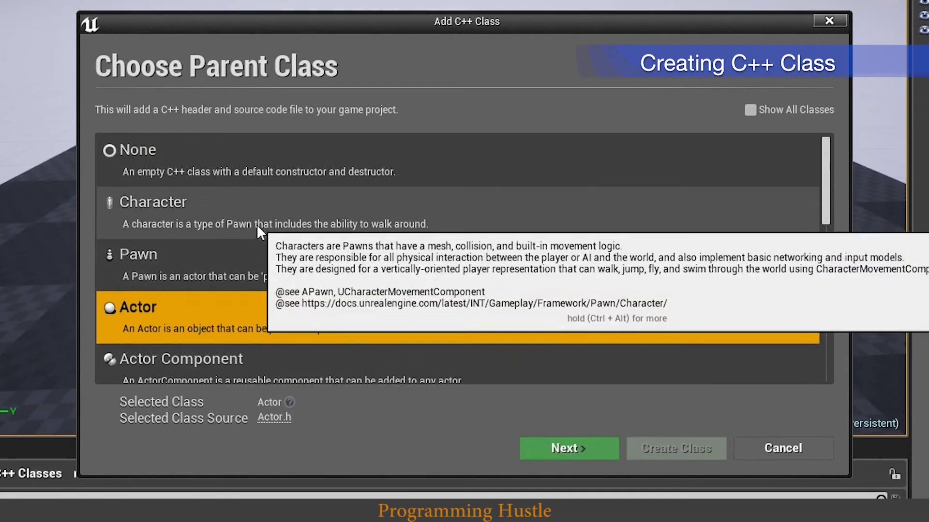
pyautogui.moveTo(280, 290)
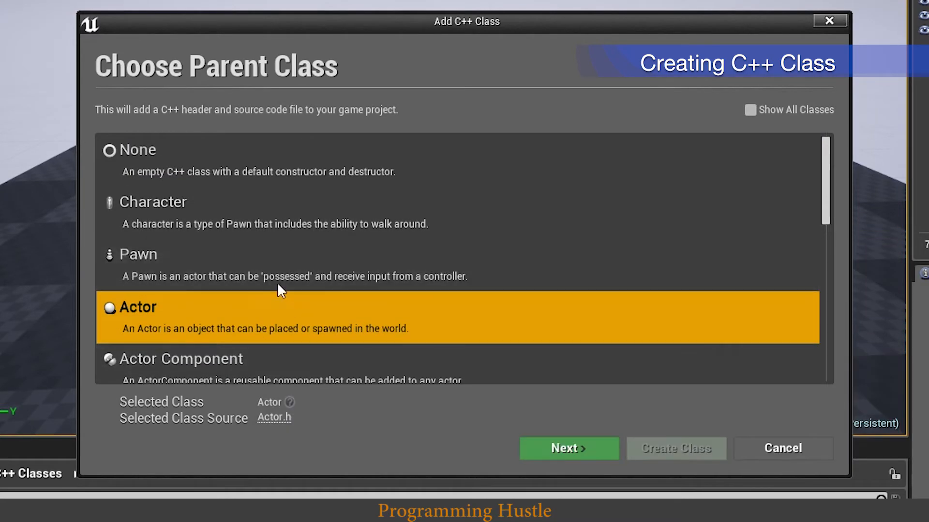
pyautogui.moveTo(567, 448)
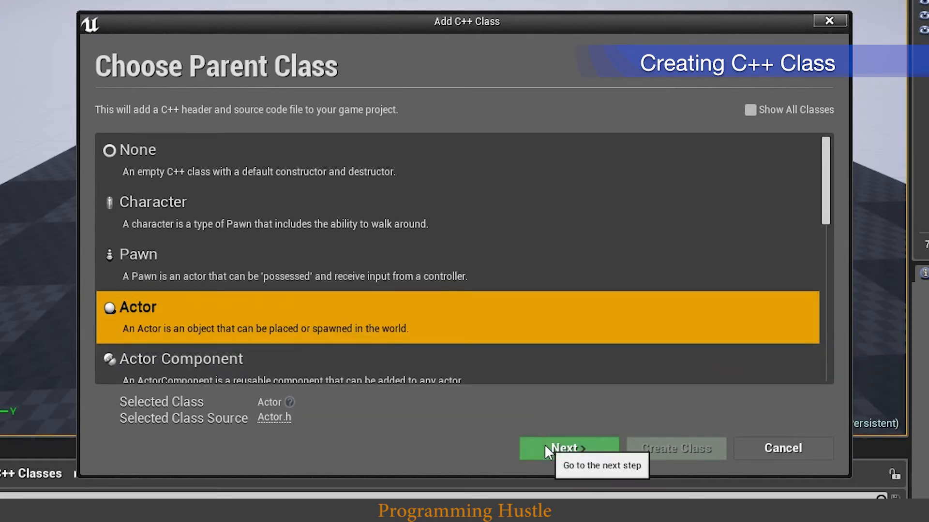
pyautogui.click(566, 449)
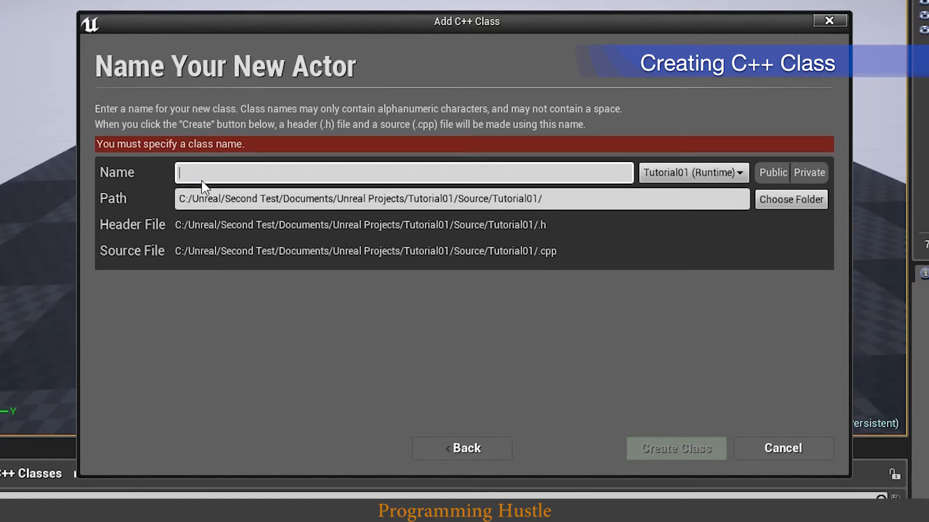
pyautogui.write('FlyingFurnitu')
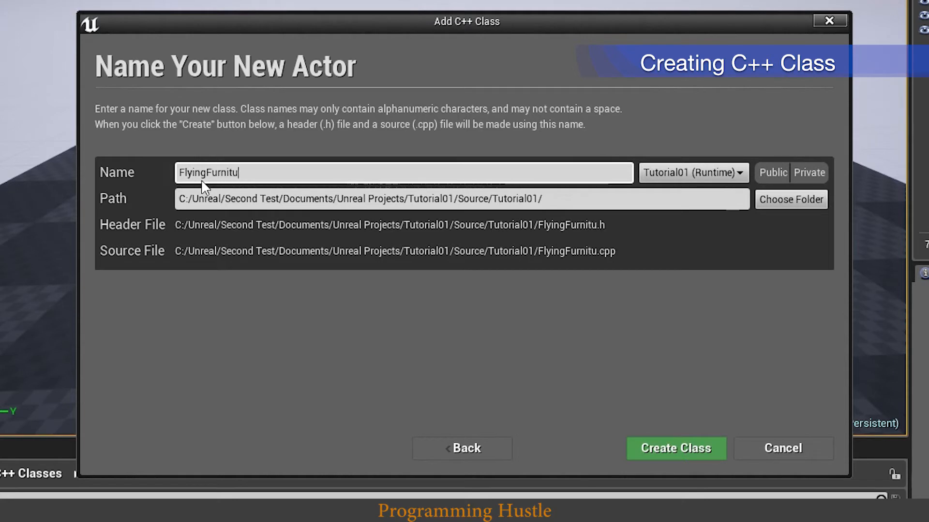
pyautogui.write('re')
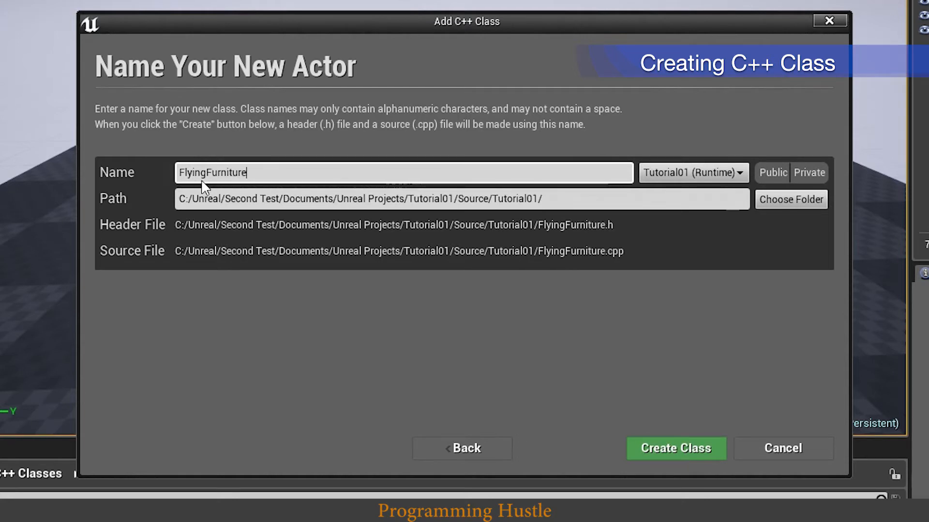
pyautogui.moveTo(675, 448)
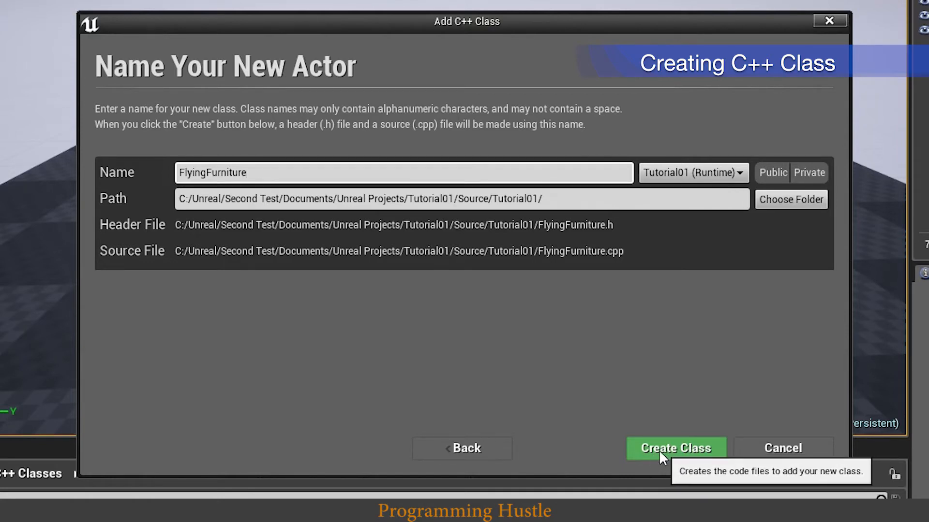
pyautogui.click(675, 448)
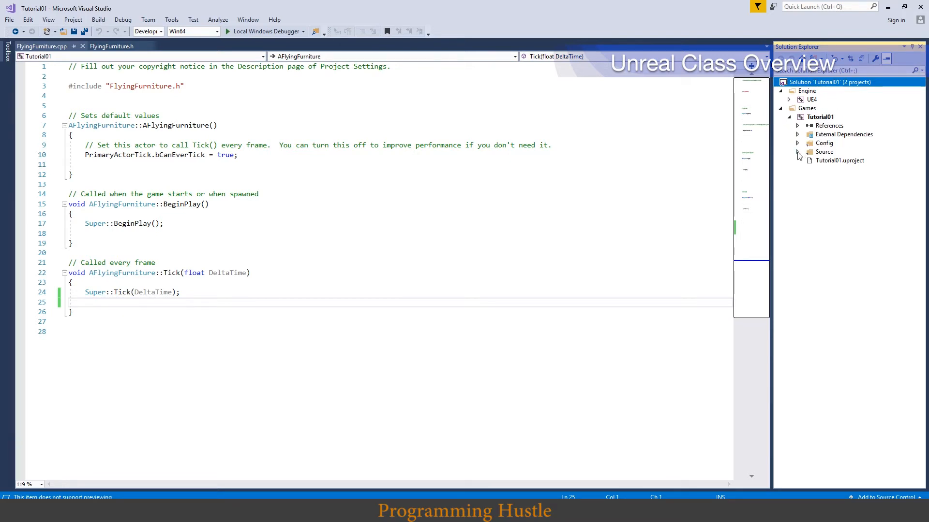
# - Expand Source > Tutorial01 in Solution Explorer and view FlyingFurniture.h
pyautogui.click(798, 151)
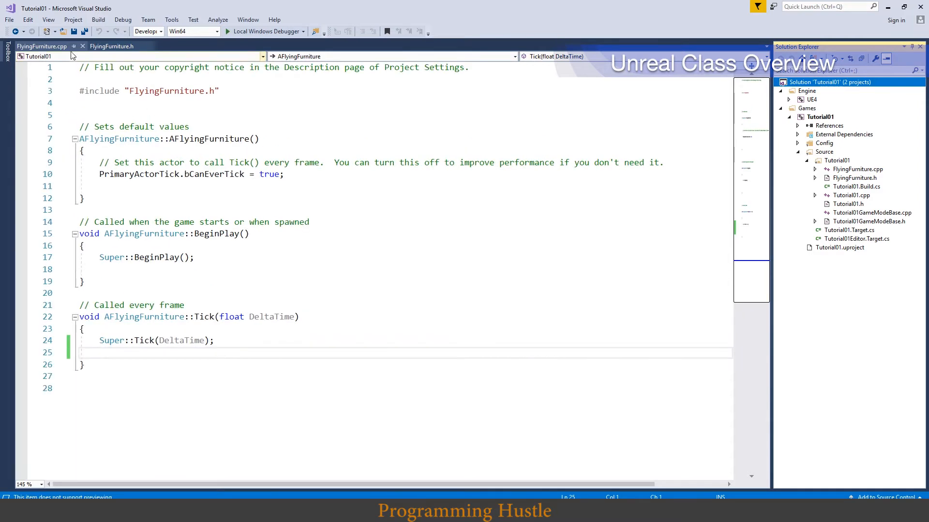
pyautogui.moveTo(41, 47)
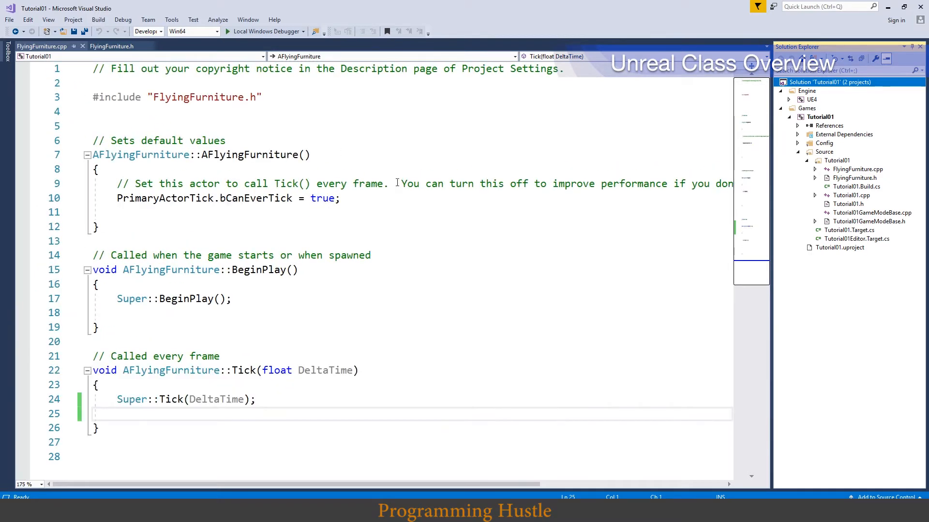
pyautogui.moveTo(256, 198)
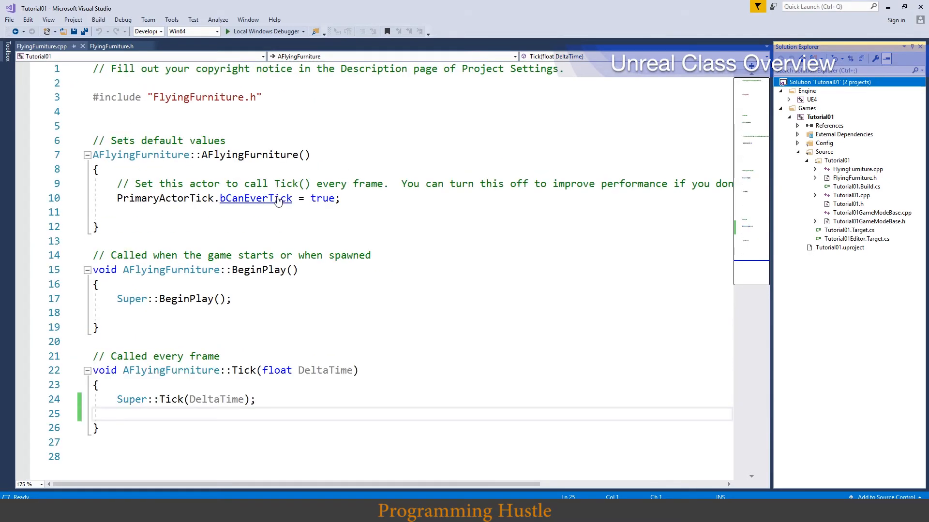
pyautogui.moveTo(41, 47)
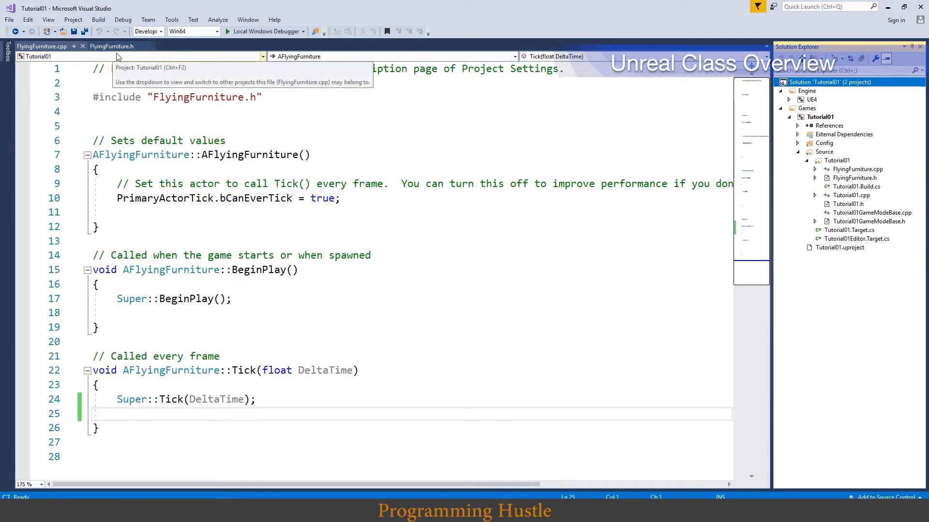
pyautogui.click(111, 46)
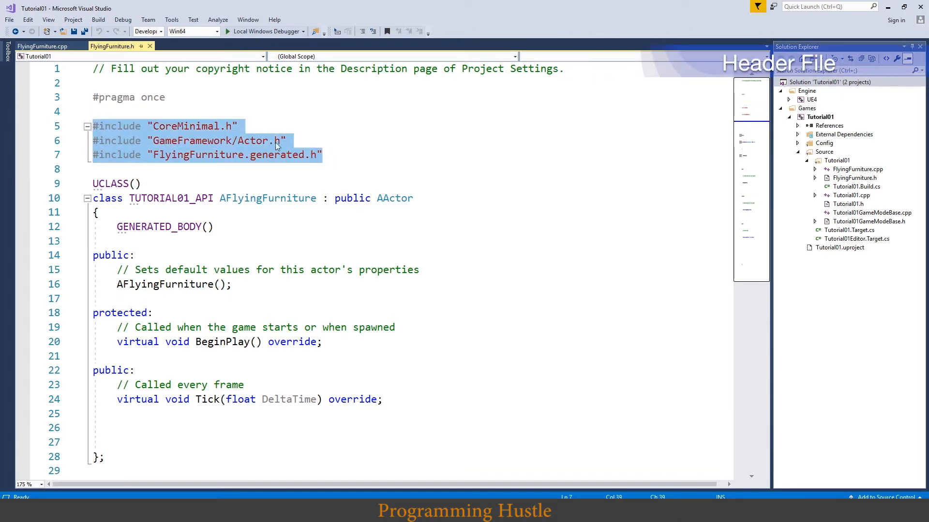
pyautogui.click(185, 126)
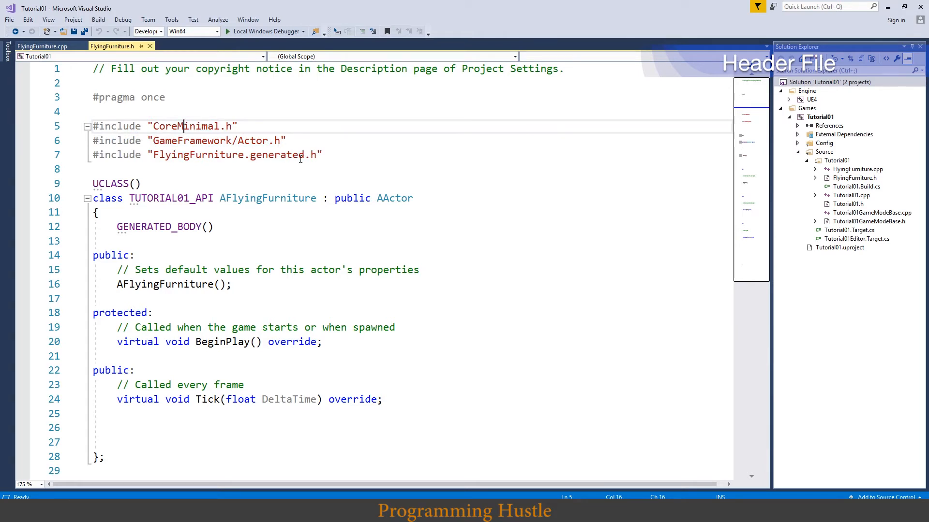
pyautogui.click(325, 155)
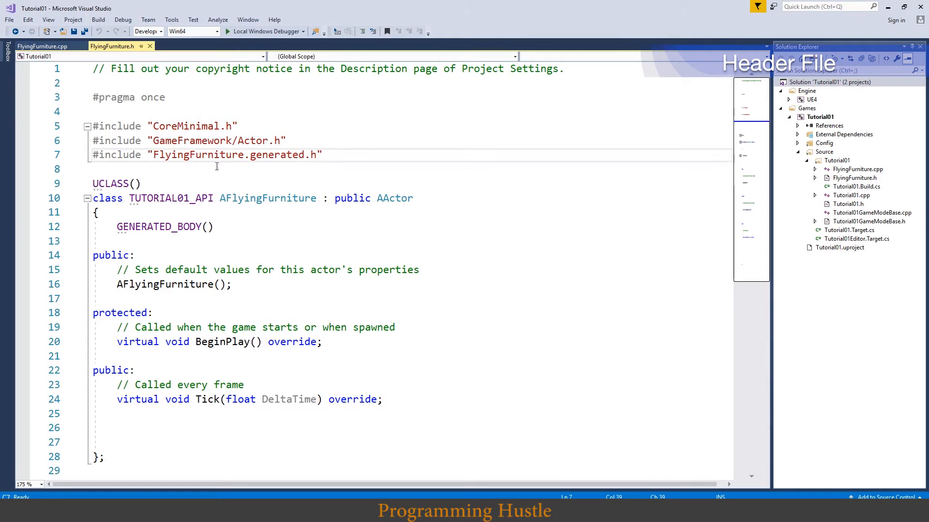
pyautogui.doubleClick(116, 183)
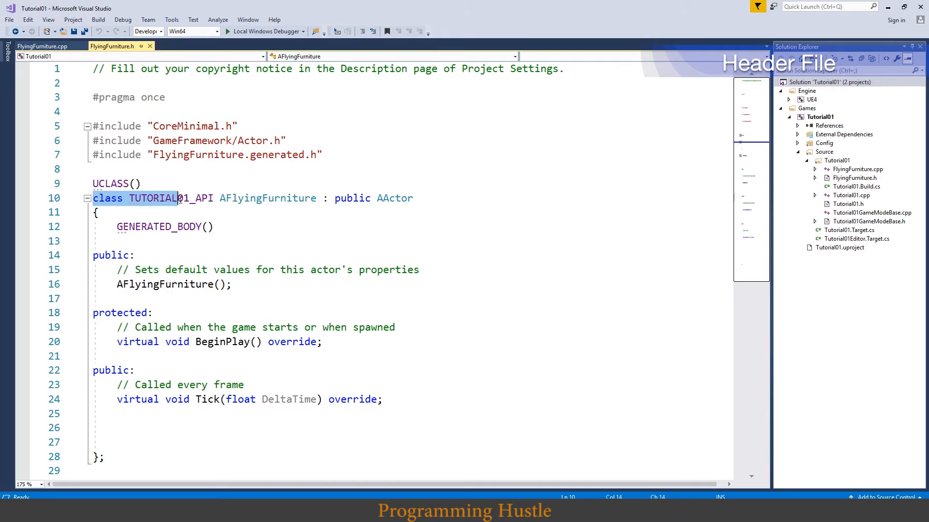
pyautogui.moveTo(178, 198); pyautogui.dragTo(415, 197)
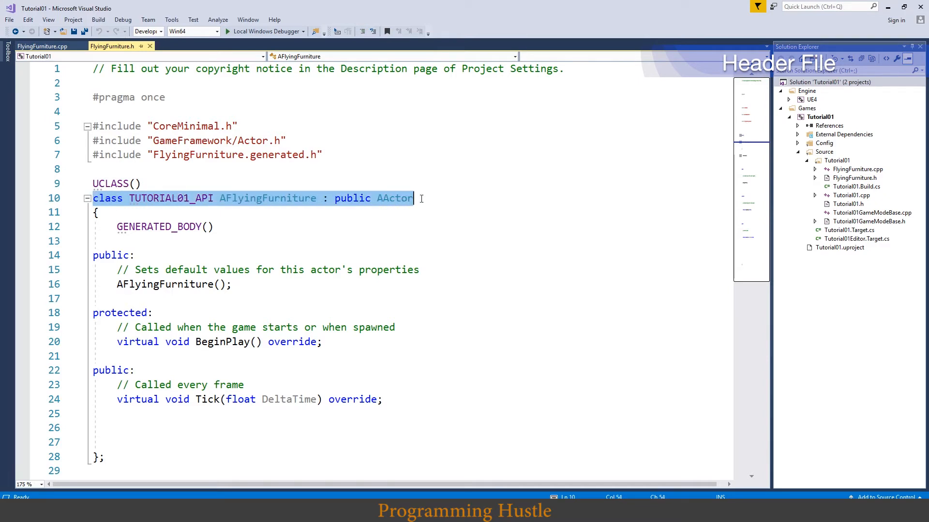
pyautogui.click(94, 198)
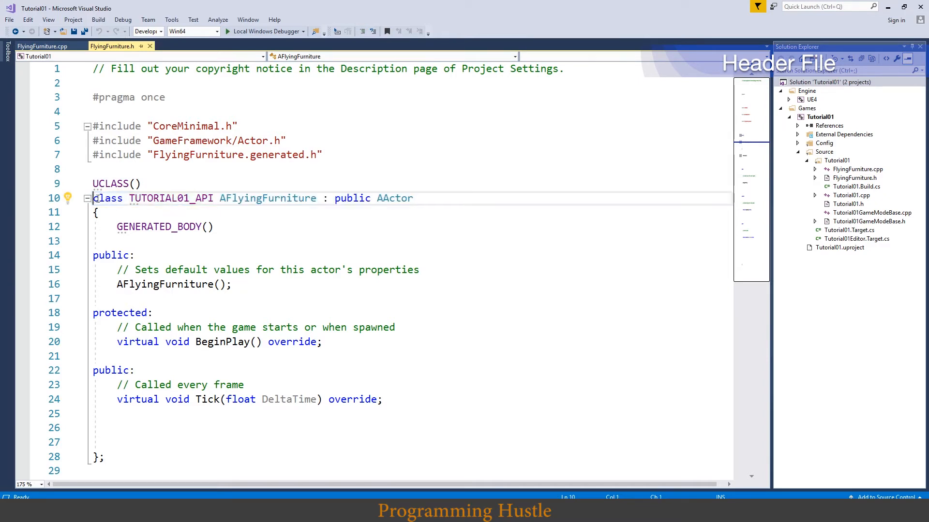
pyautogui.moveTo(92, 198); pyautogui.dragTo(412, 197)
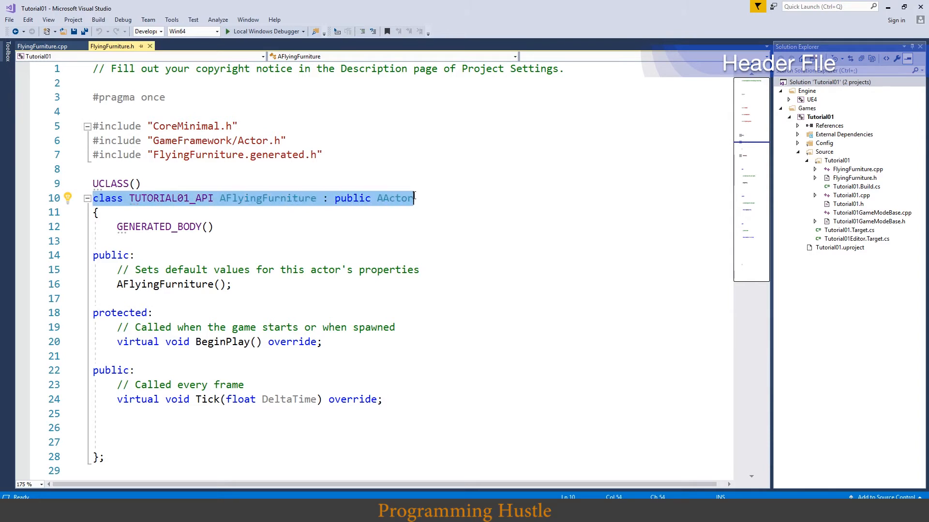
pyautogui.doubleClick(172, 198)
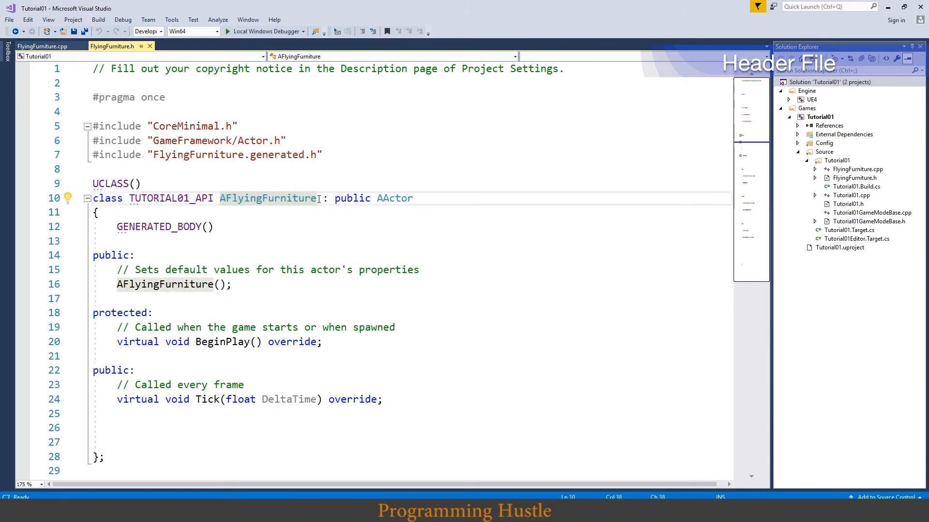
pyautogui.moveTo(268, 198)
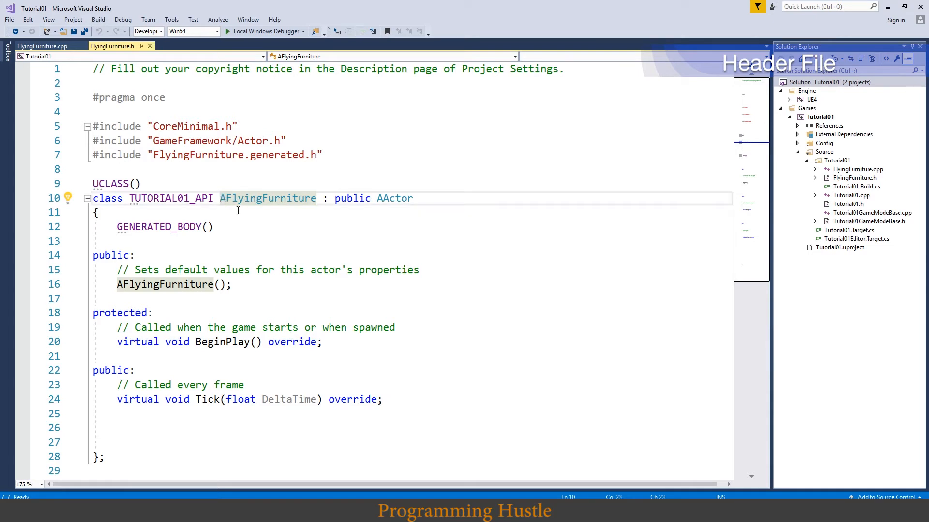
pyautogui.moveTo(251, 198)
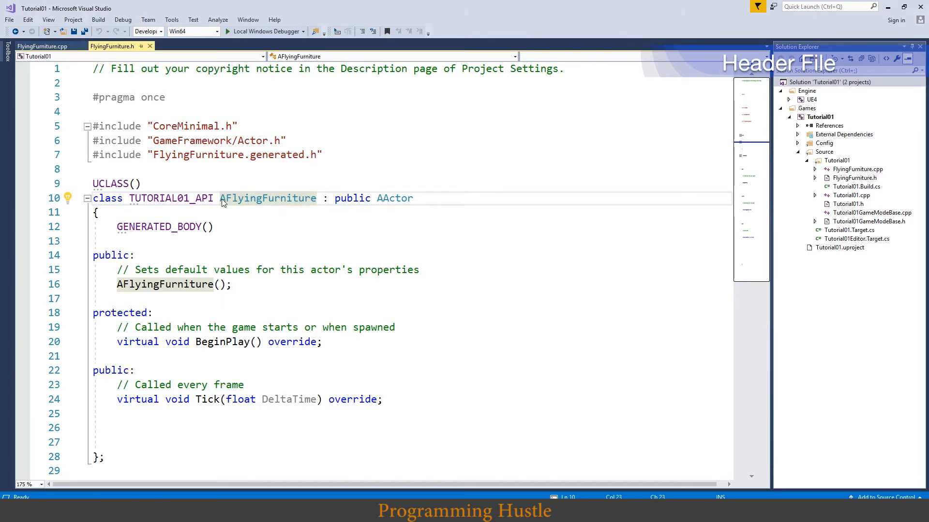
pyautogui.doubleClick(267, 197)
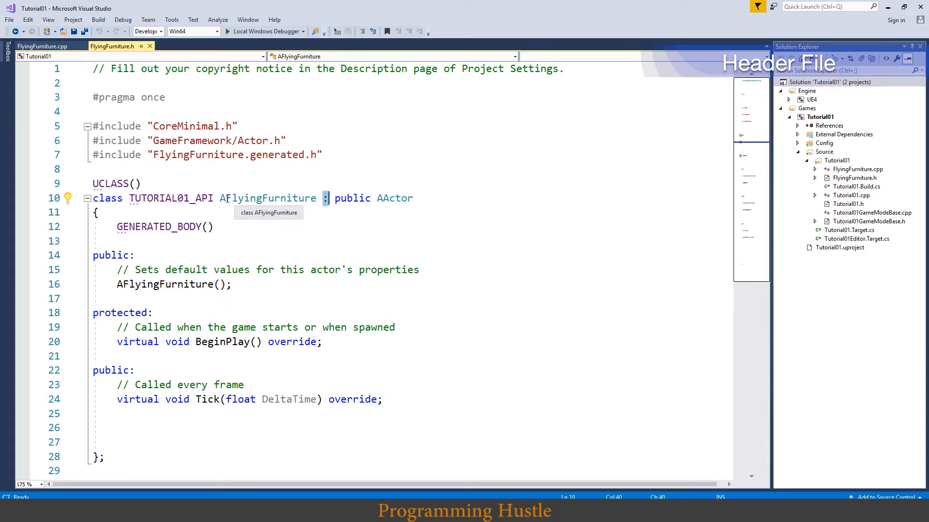
pyautogui.doubleClick(267, 198)
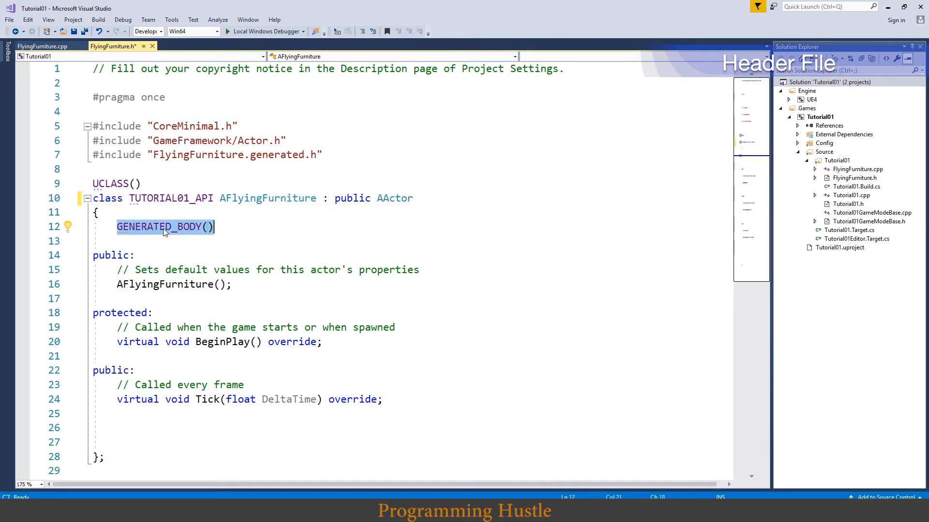
pyautogui.click(243, 227)
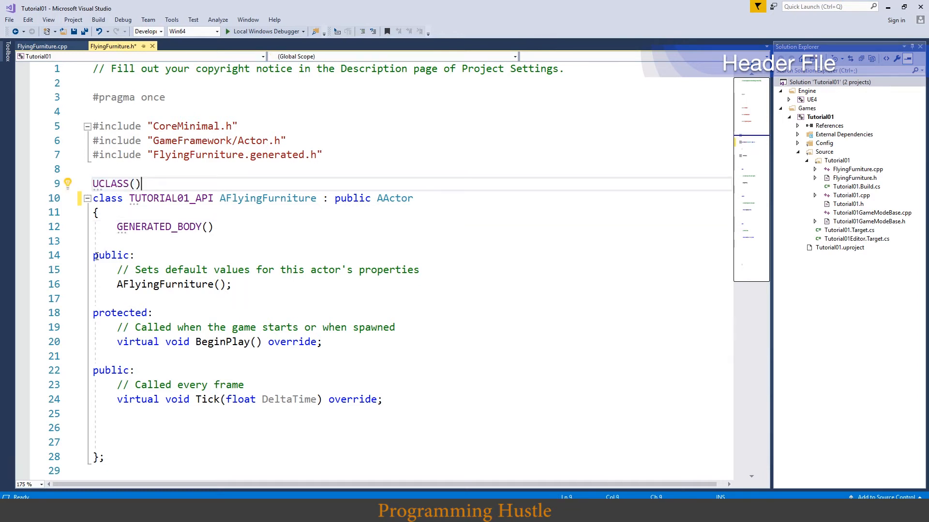
pyautogui.doubleClick(111, 255)
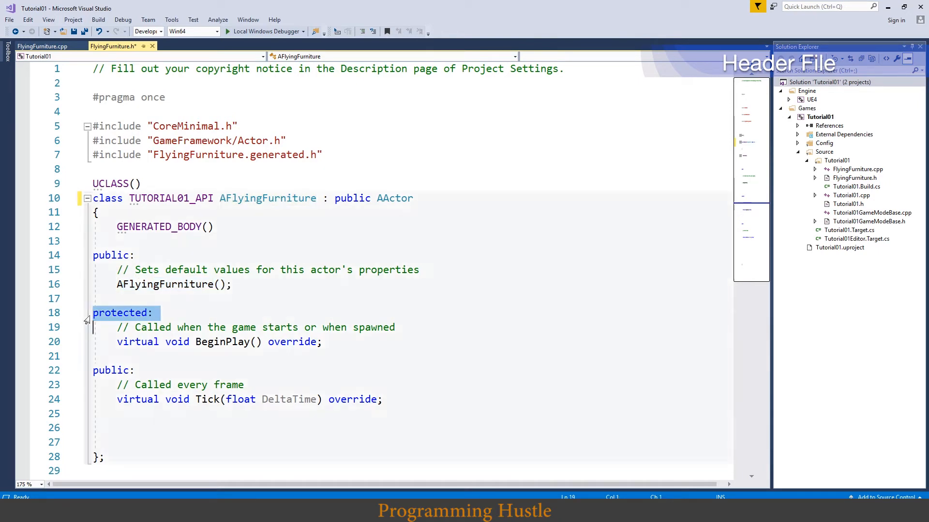
pyautogui.doubleClick(222, 342)
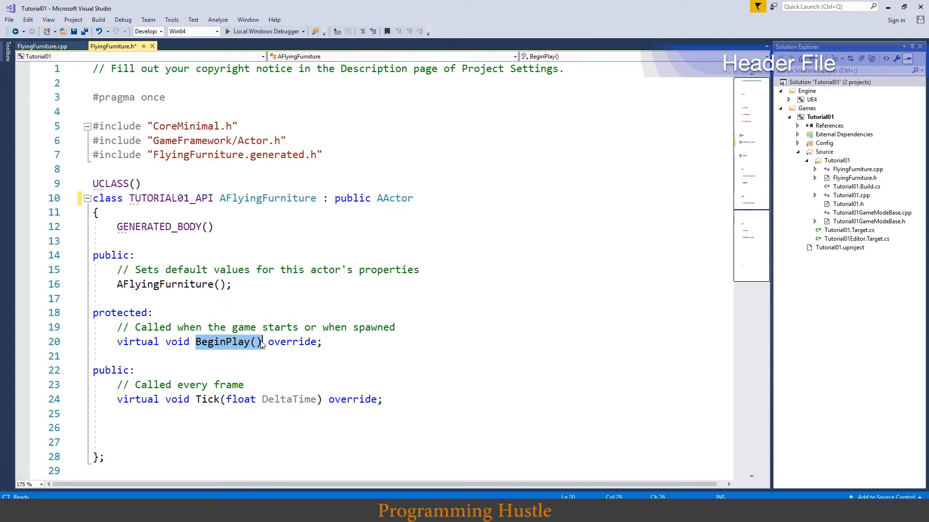
pyautogui.moveTo(256, 348)
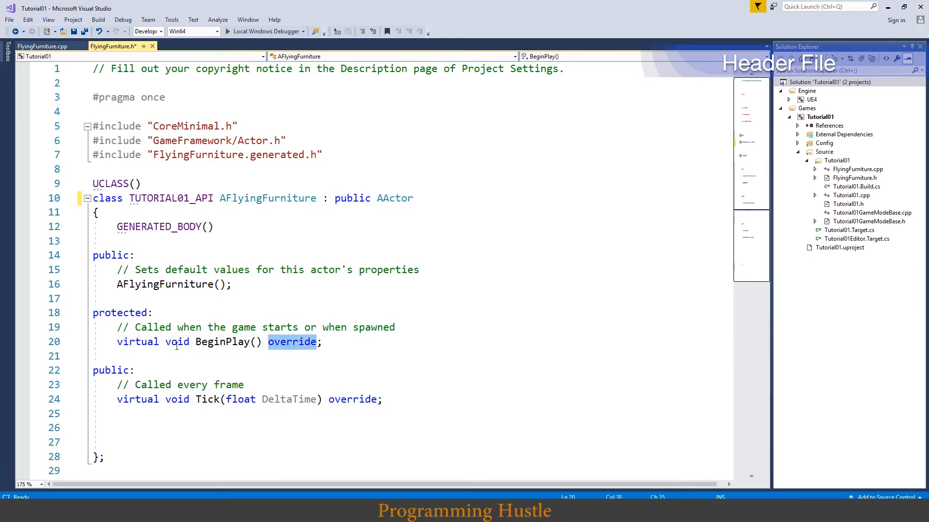
# - Inspect the Tick parameter in the header, then switch to FlyingFurniture.cpp
pyautogui.doubleClick(177, 342)
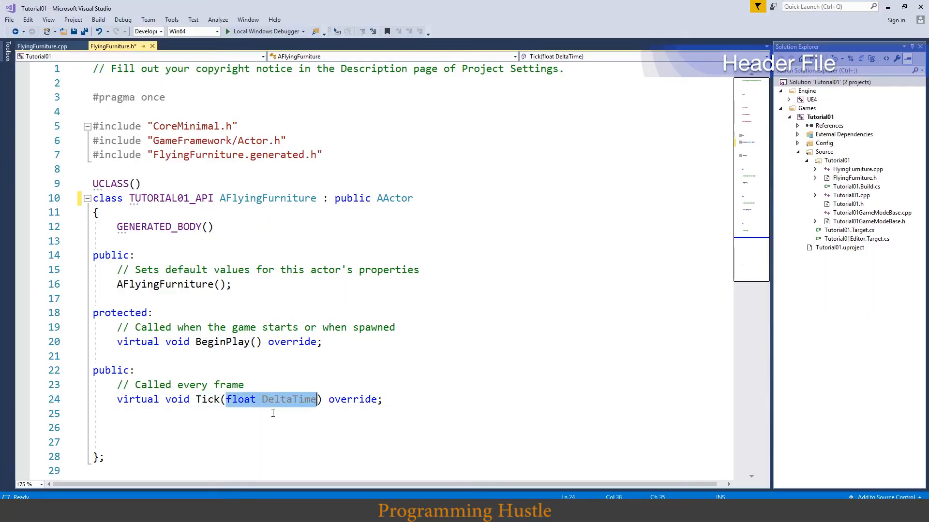
pyautogui.click(282, 399)
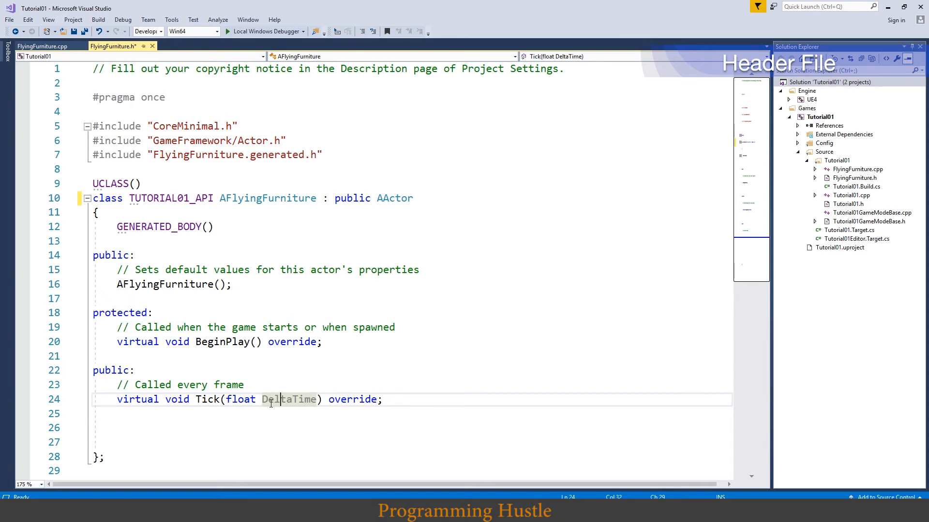
pyautogui.moveTo(289, 399)
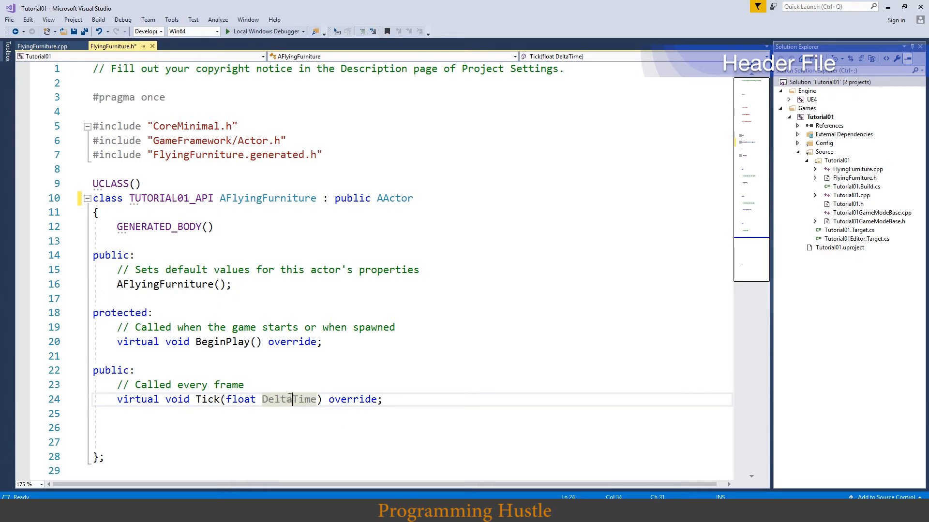
pyautogui.moveTo(305, 399)
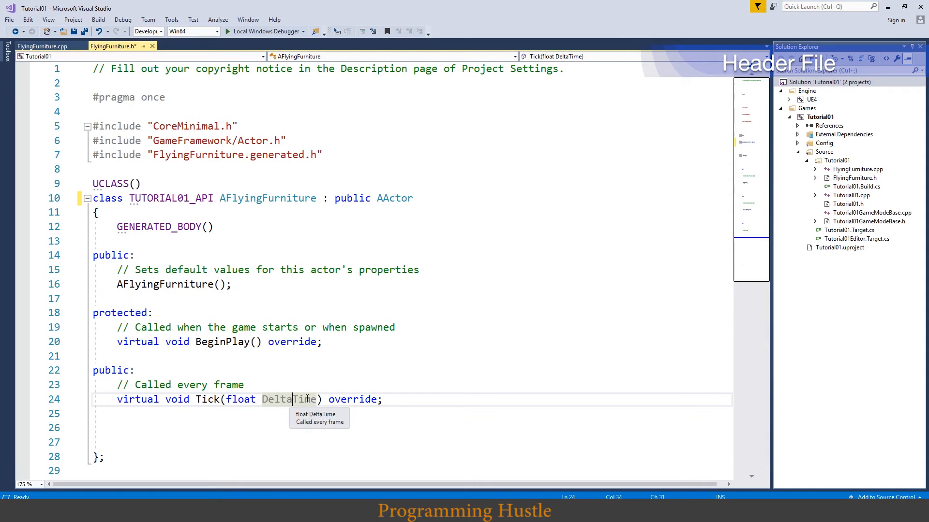
pyautogui.click(43, 47)
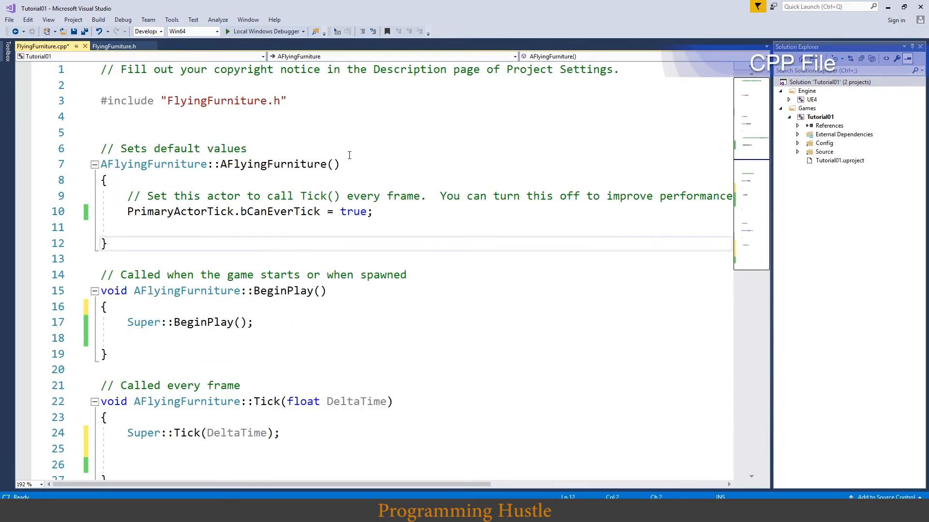
pyautogui.doubleClick(278, 164)
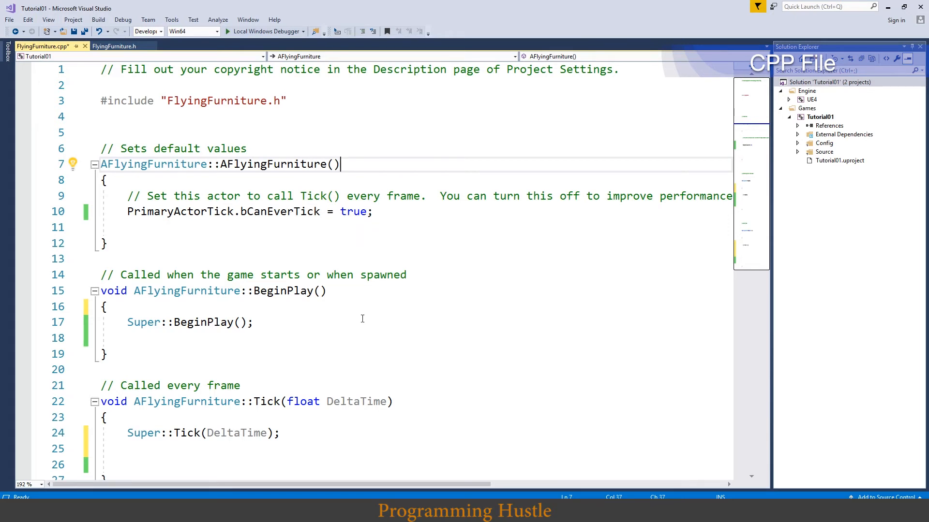
pyautogui.doubleClick(267, 401)
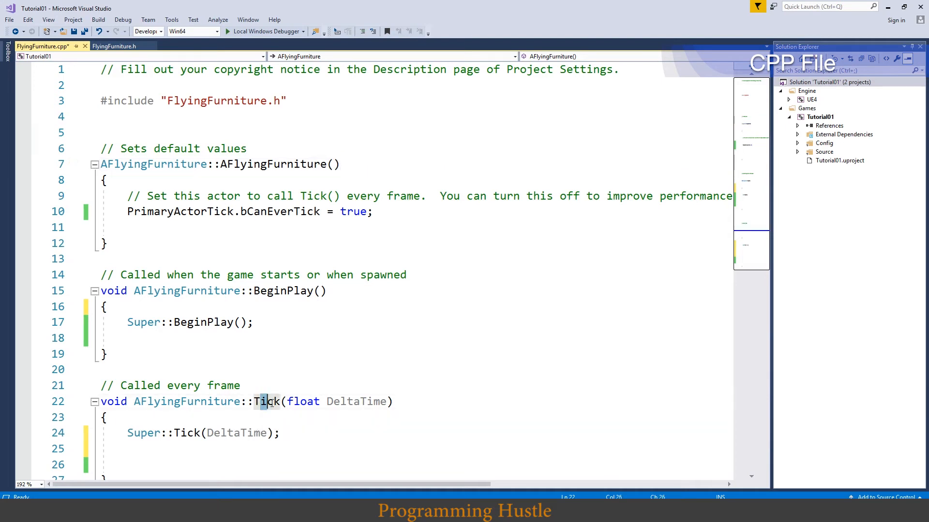
pyautogui.click(272, 401)
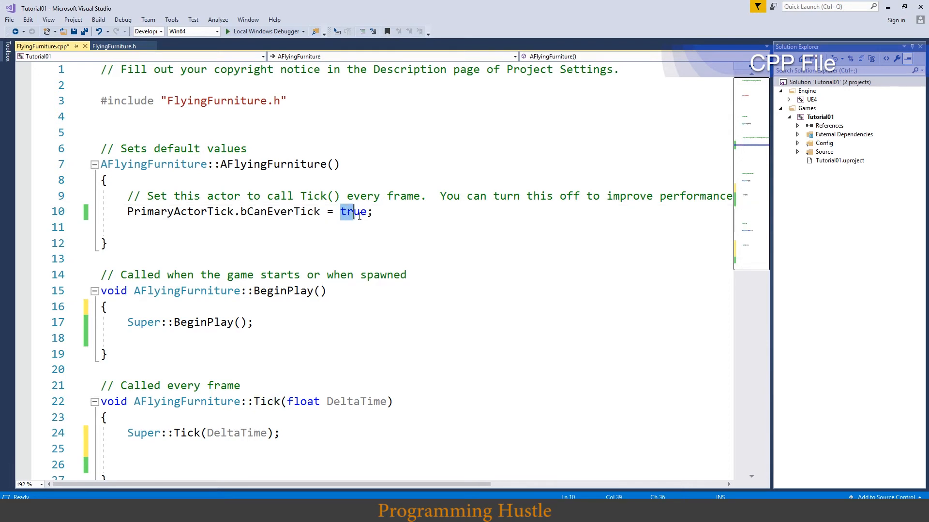
pyautogui.click(266, 401)
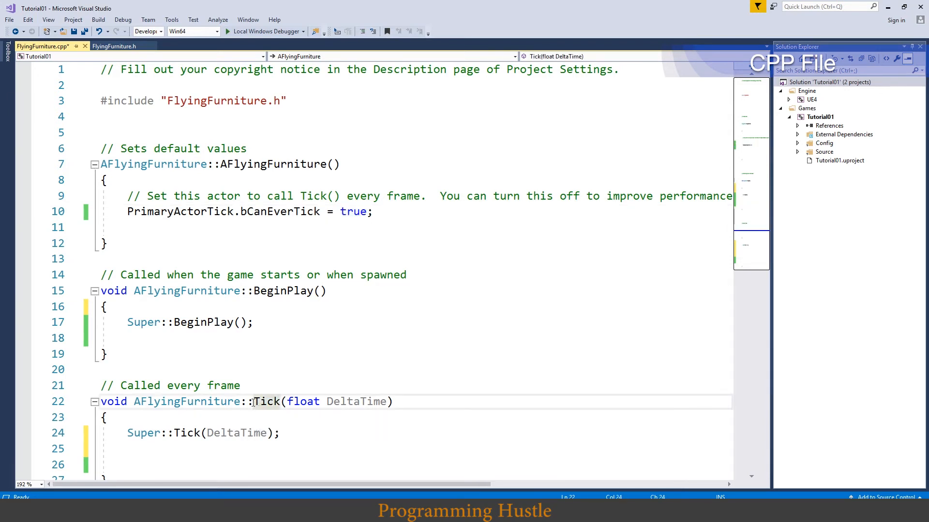
pyautogui.moveTo(264, 401)
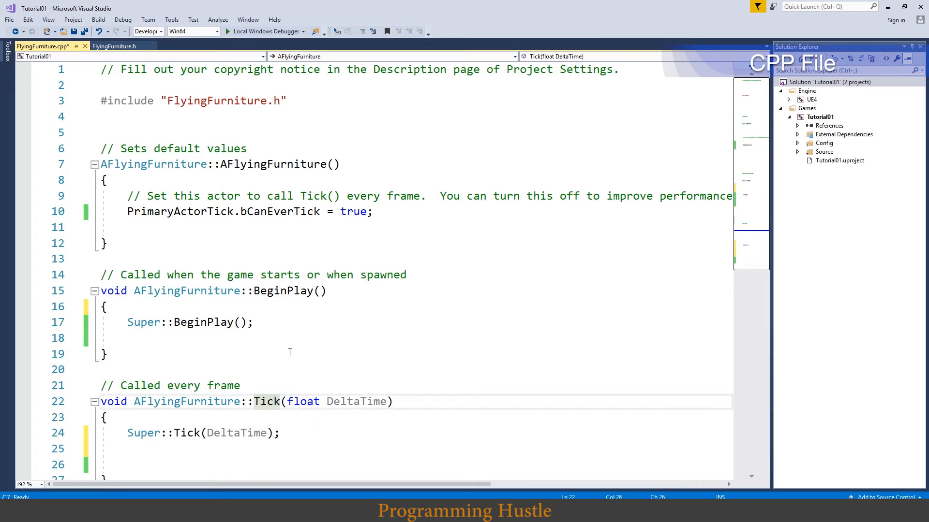
pyautogui.moveTo(349, 248)
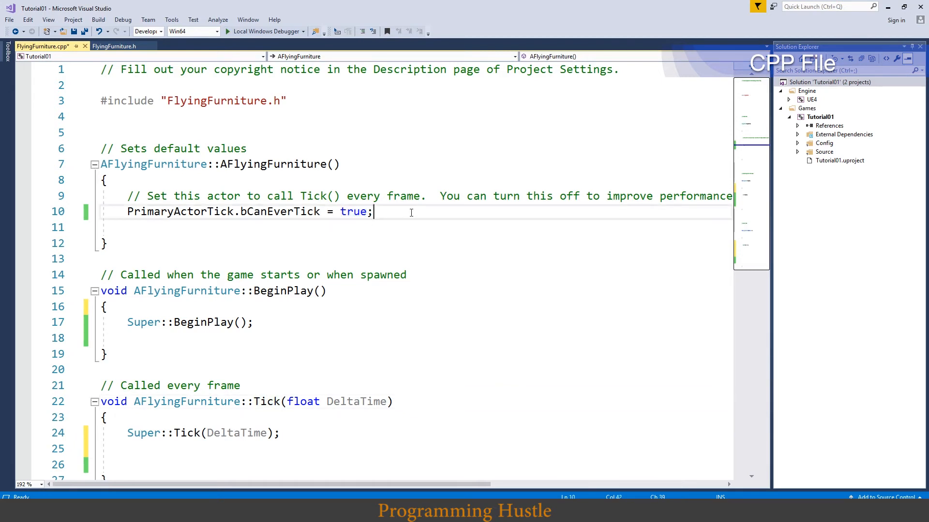
pyautogui.moveTo(699, 196)
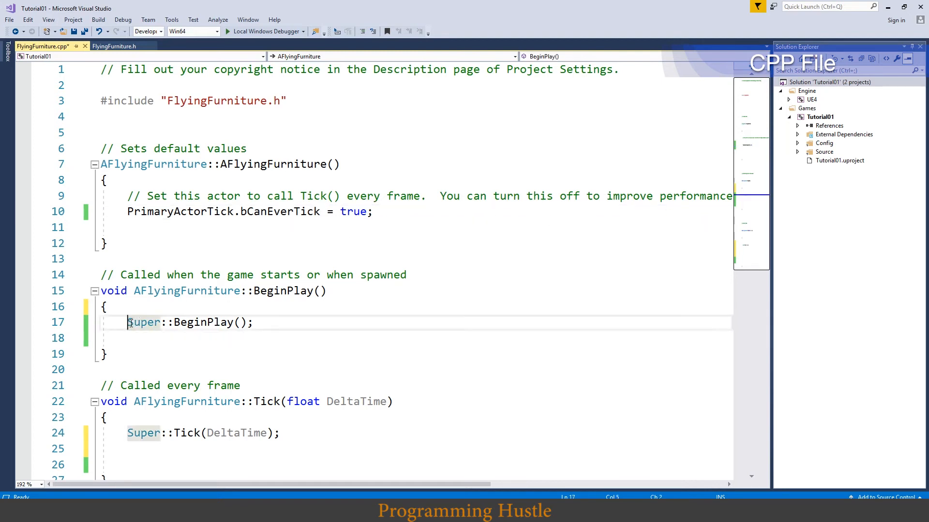
pyautogui.doubleClick(144, 322)
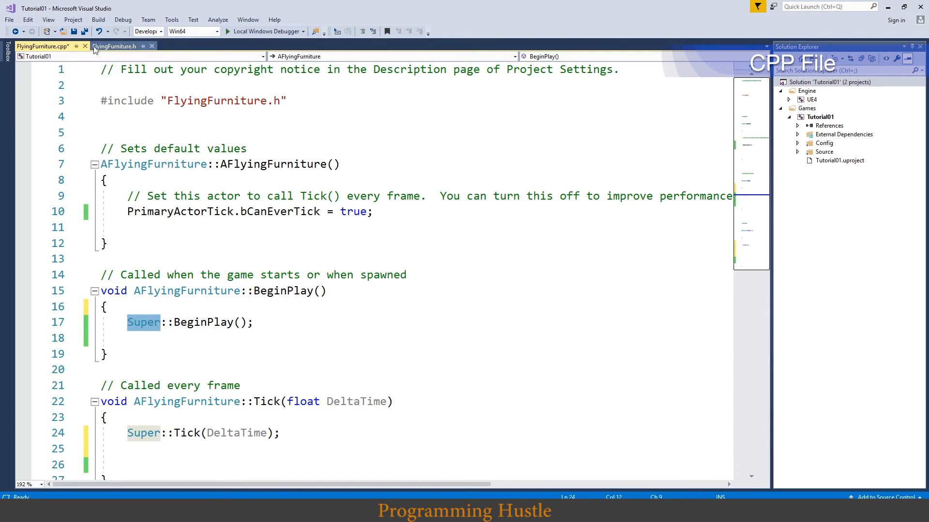
# - Trim BeginPlay to only Super::BeginPlay() and open an empty line inside Tick
pyautogui.click(116, 47)
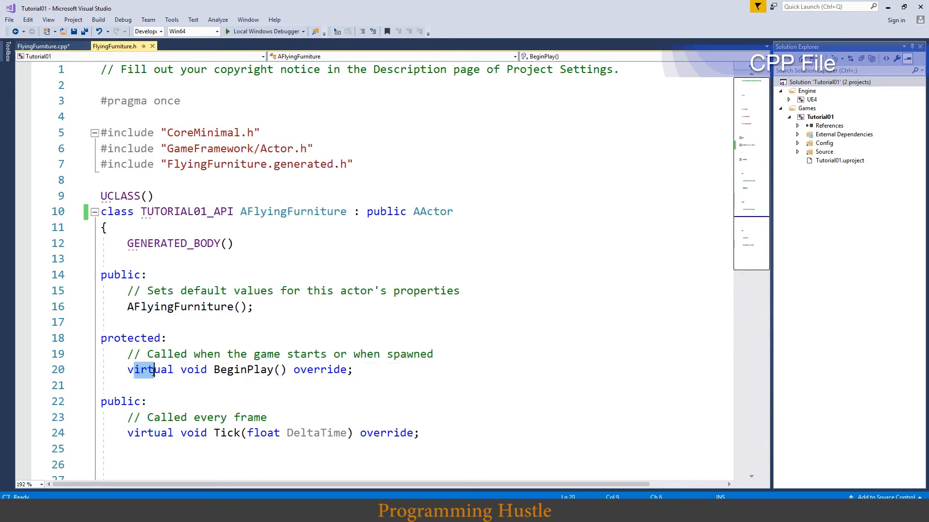
pyautogui.click(40, 46)
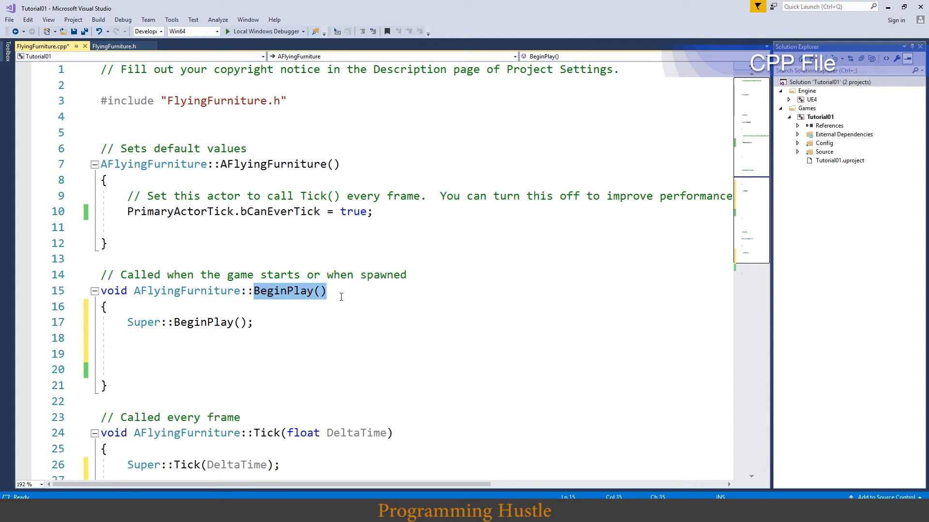
pyautogui.doubleClick(143, 322)
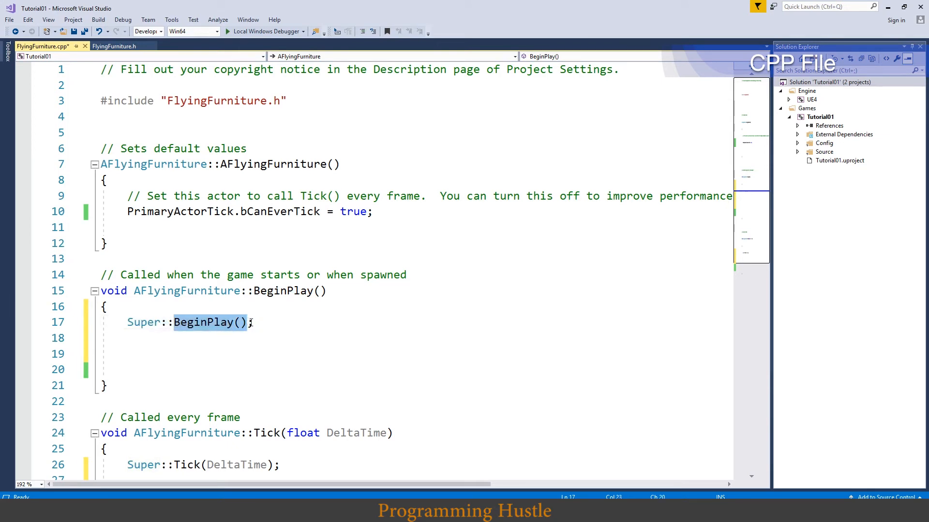
pyautogui.write(';')
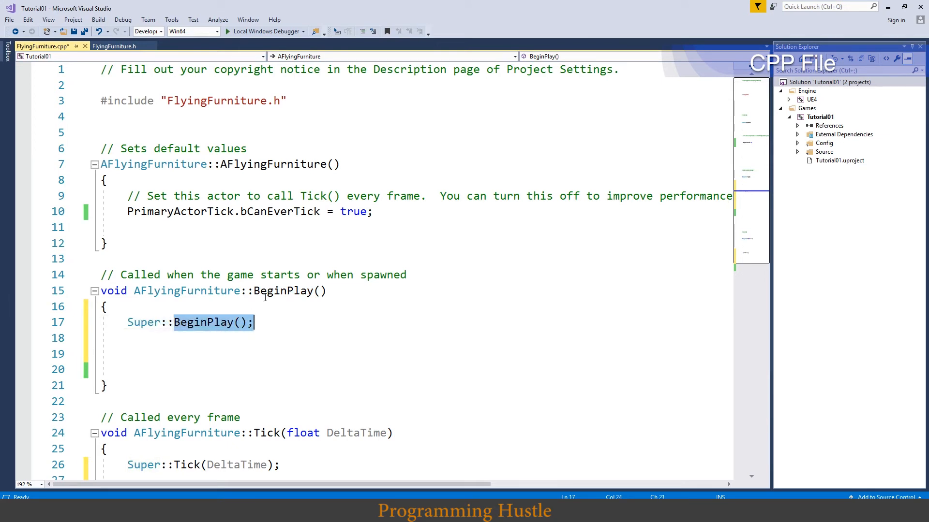
pyautogui.doubleClick(283, 291)
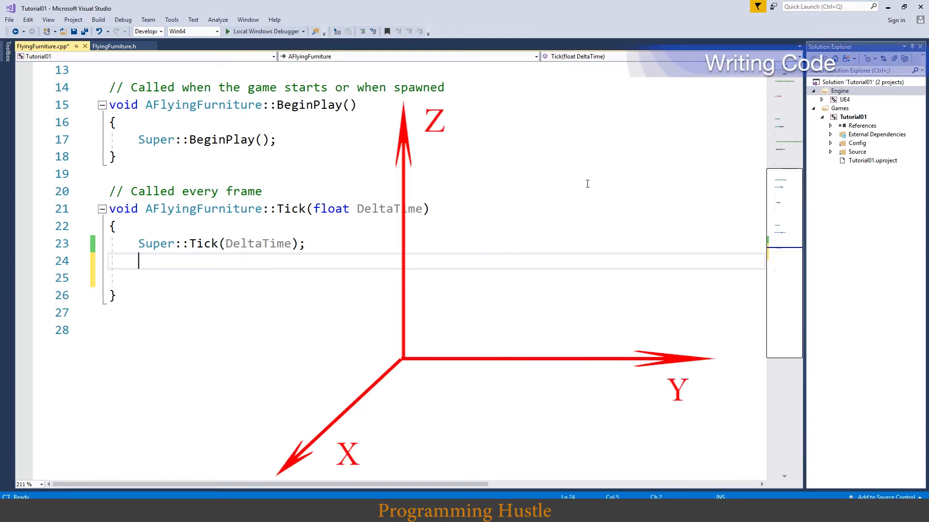
pyautogui.moveTo(526, 191)
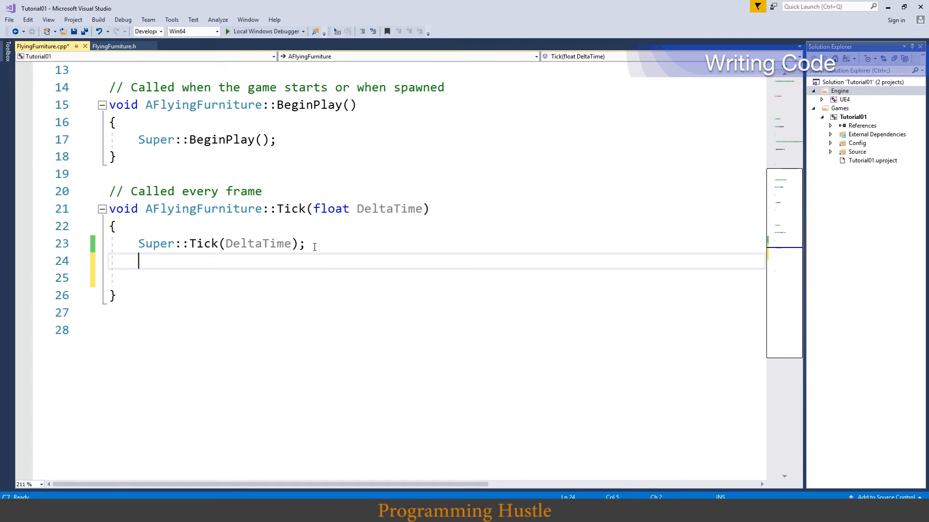
pyautogui.moveTo(333, 247)
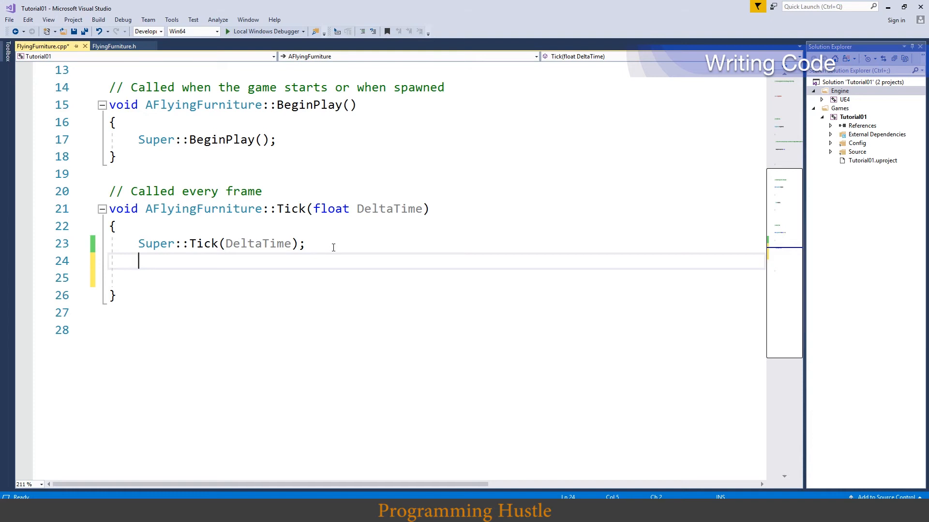
pyautogui.moveTo(278, 259)
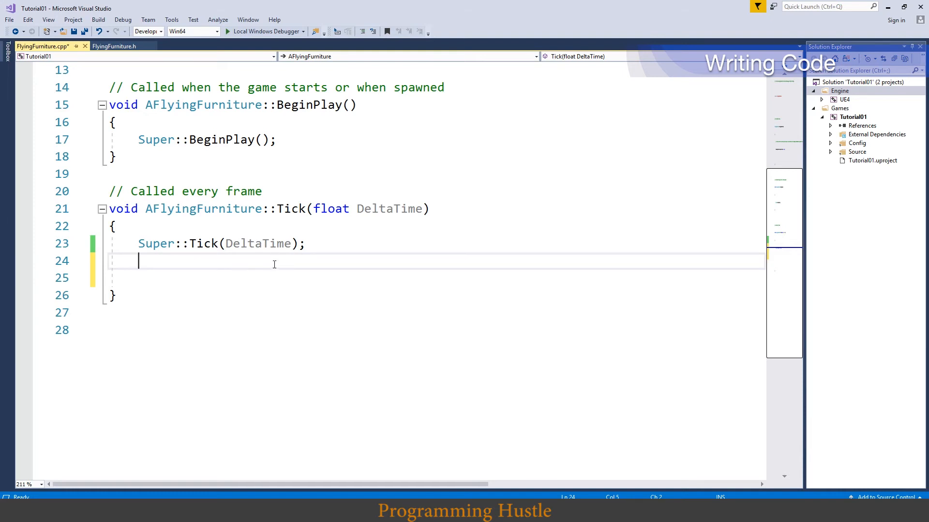
# - Declare FVector NewLocation = GetActorLocation(); in Tick
pyautogui.write('FVector NewLoca')
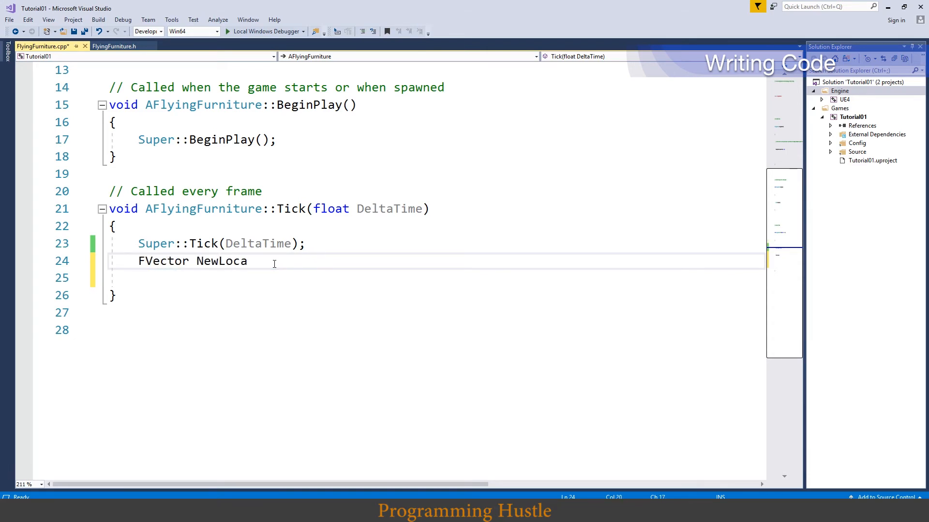
pyautogui.write('tion')
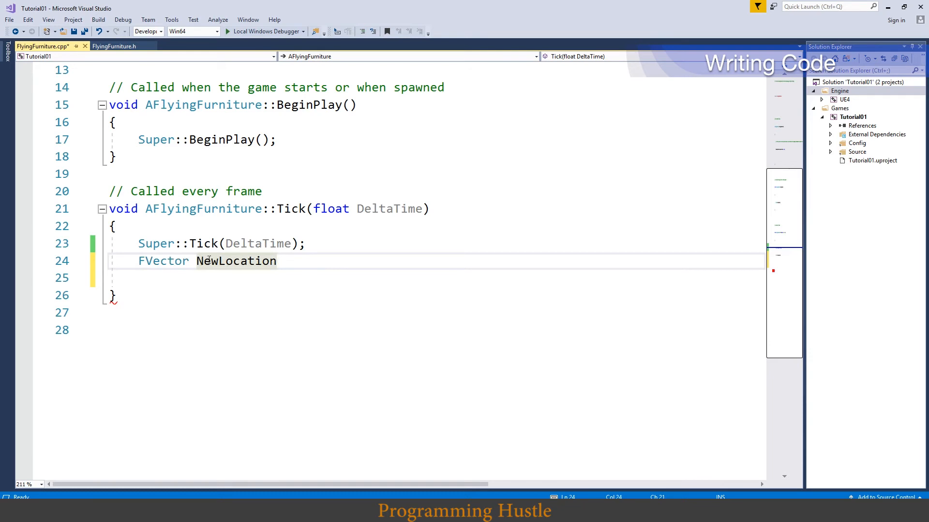
pyautogui.write('=')
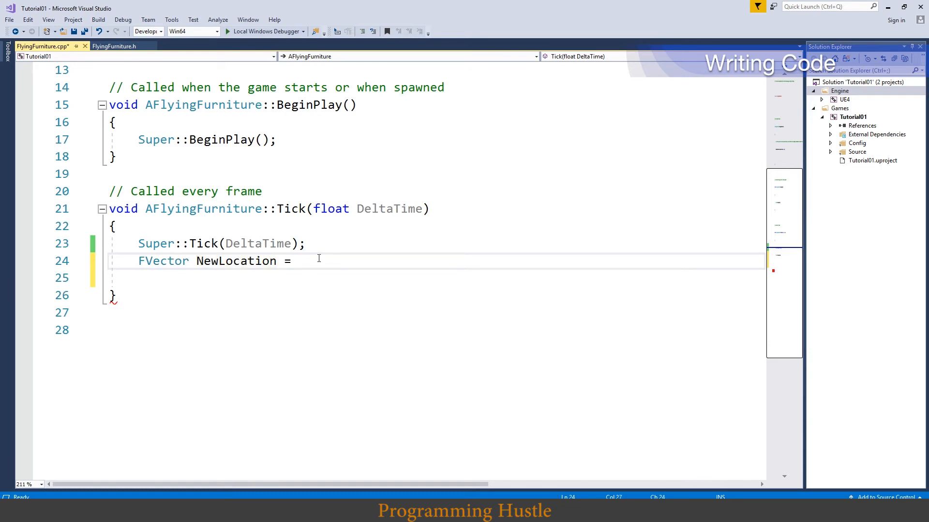
pyautogui.write('GetAc')
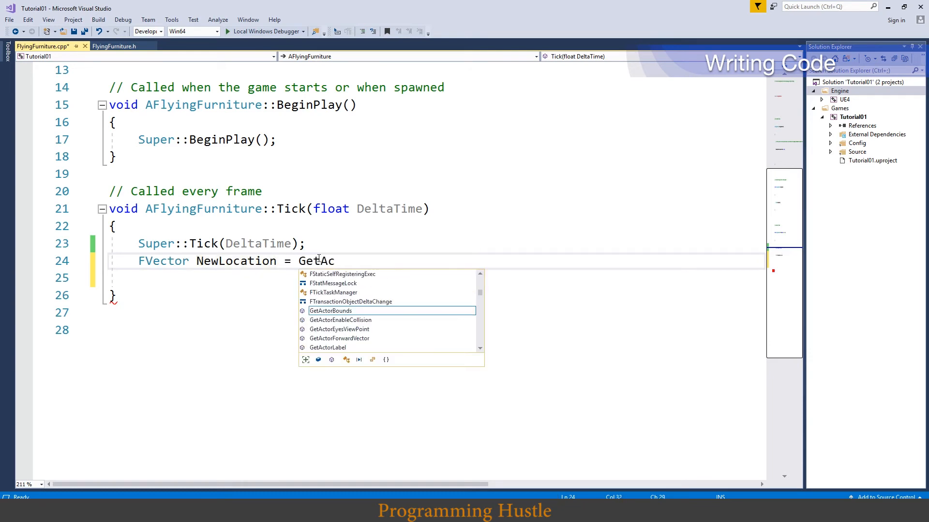
pyautogui.write('torLocation()')
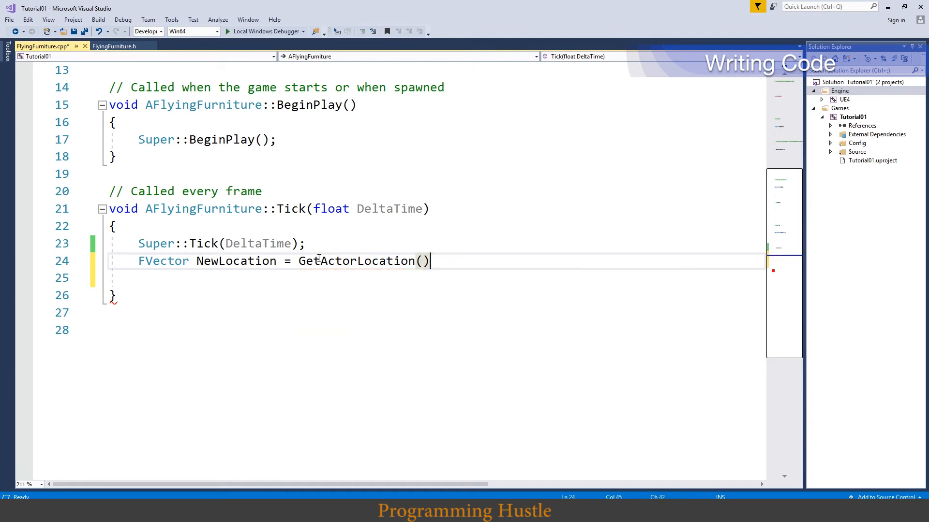
pyautogui.write(';')
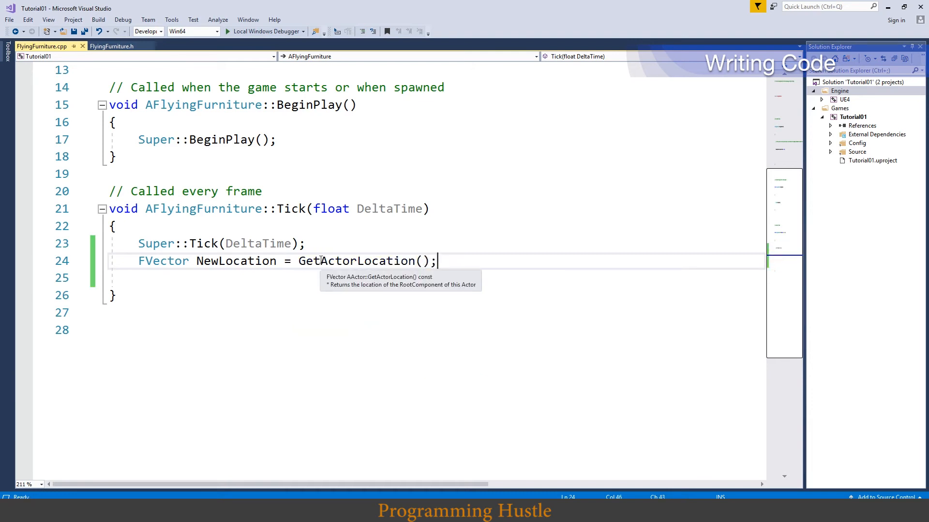
pyautogui.doubleClick(356, 261)
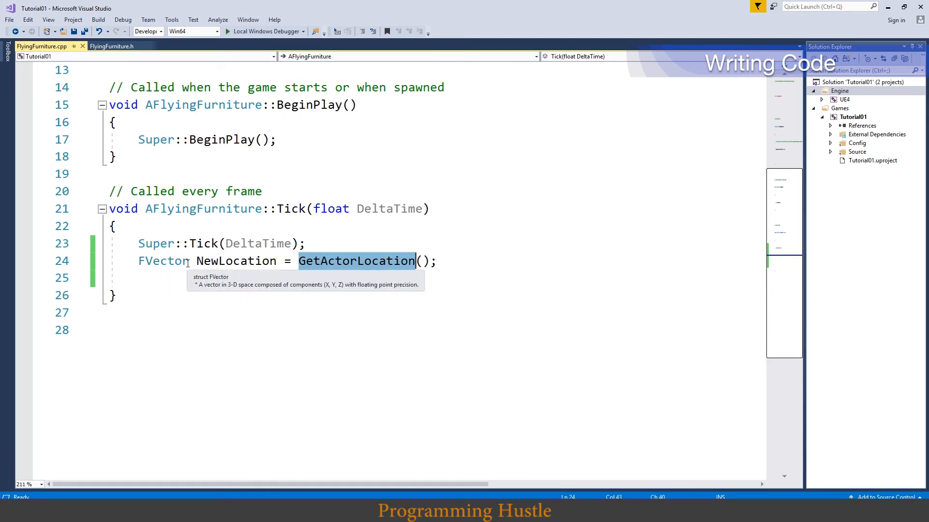
# - On the next line, add NewLocation.Z += 20;
pyautogui.press('enter')
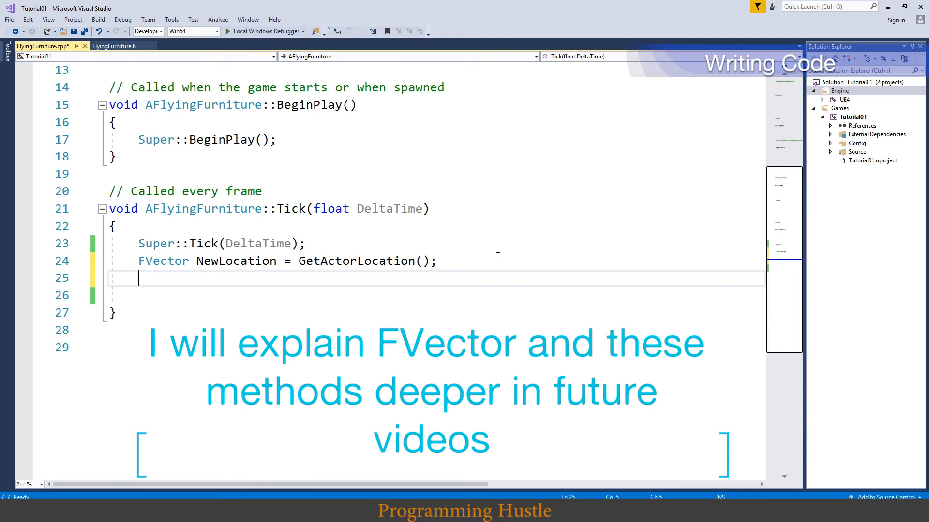
pyautogui.write('N')
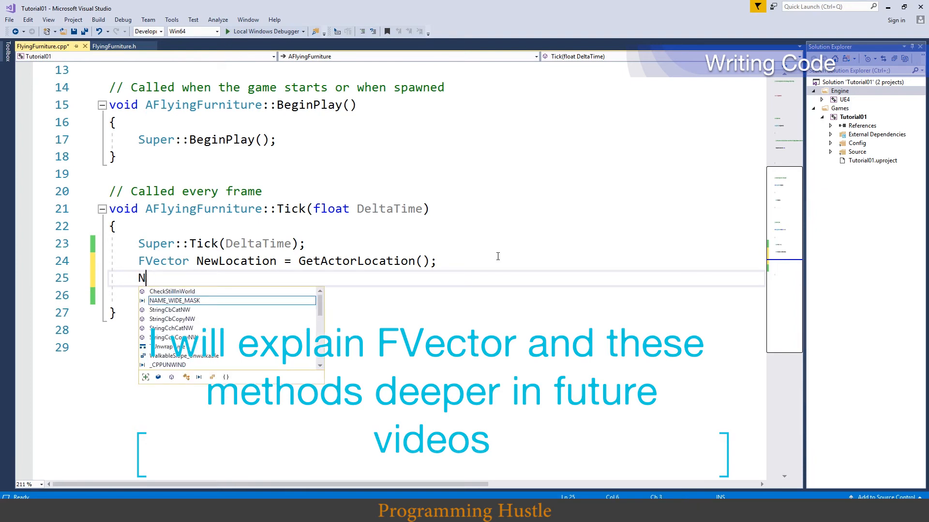
pyautogui.write('ew')
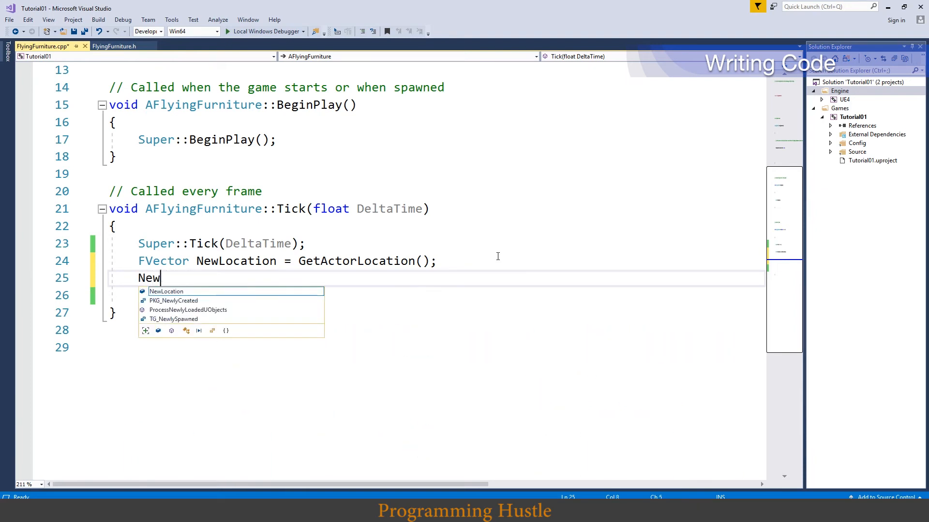
pyautogui.write('Location.')
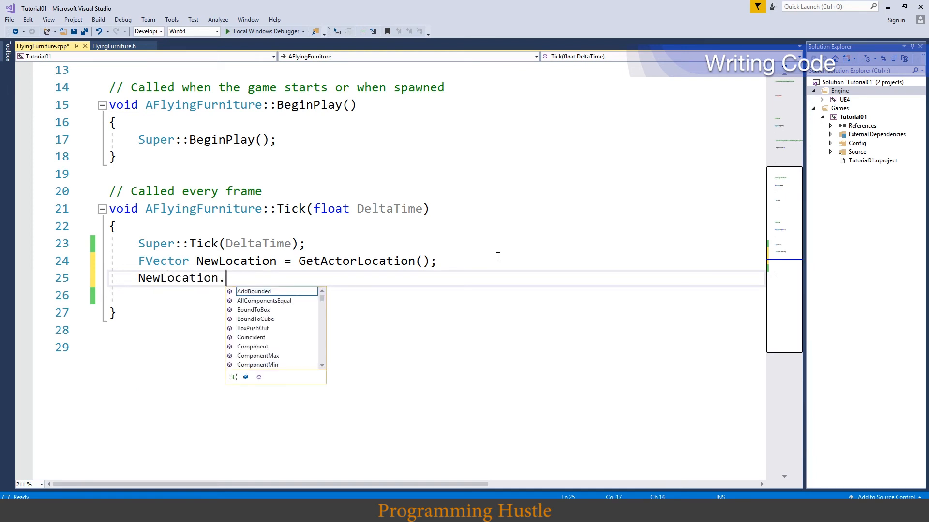
pyautogui.write('Z+=')
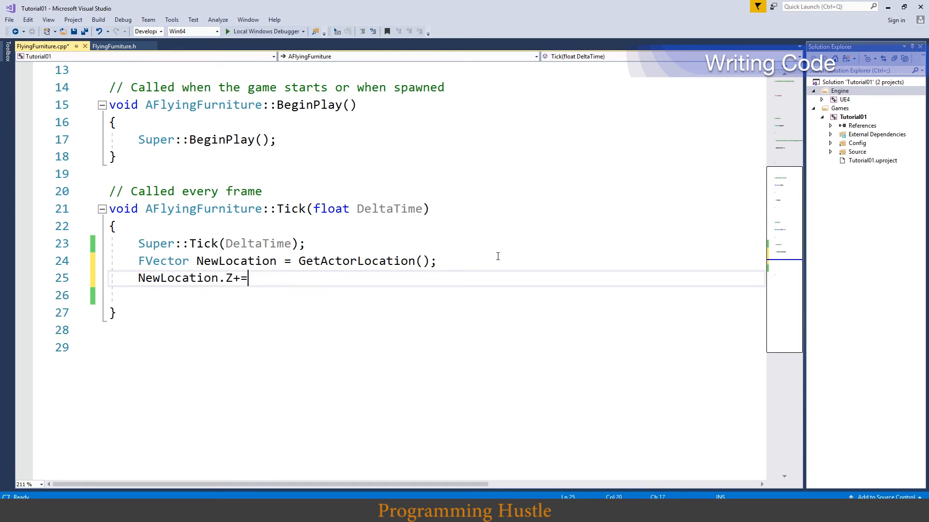
pyautogui.write('20;')
pyautogui.click(437, 330)
pyautogui.write('//if game runs at 60 FPS then in 1 sec Z is increased for 1200')
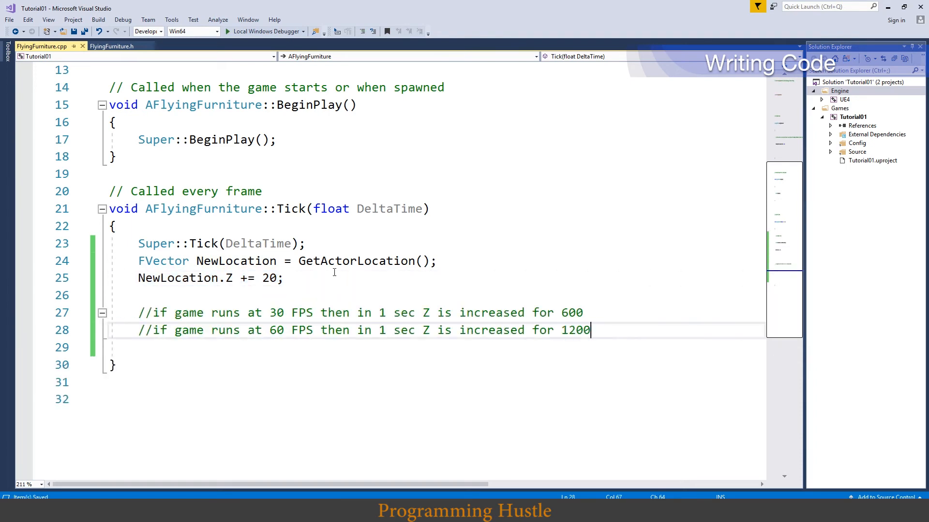
pyautogui.moveTo(249, 277)
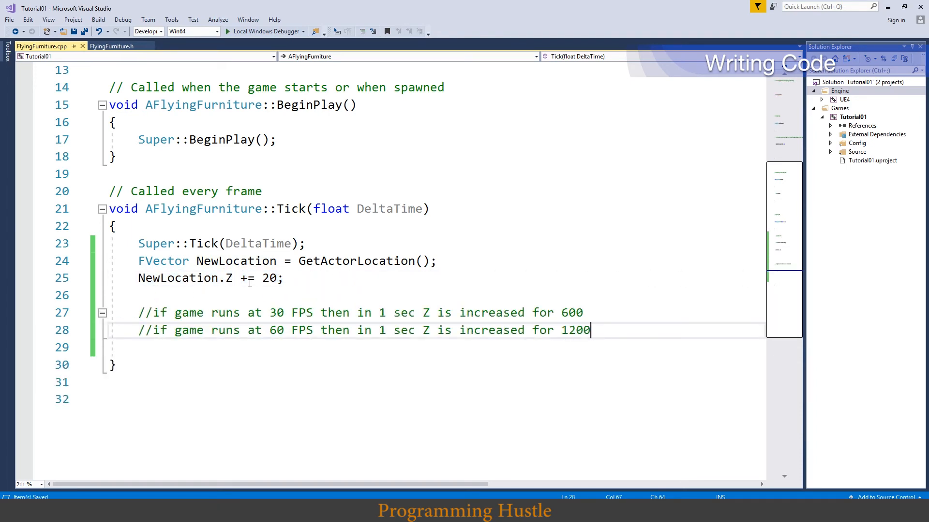
# - Add comments under the Z line: 600 per second at 30 FPS, 1200 at 60 FPS
pyautogui.doubleClick(290, 209)
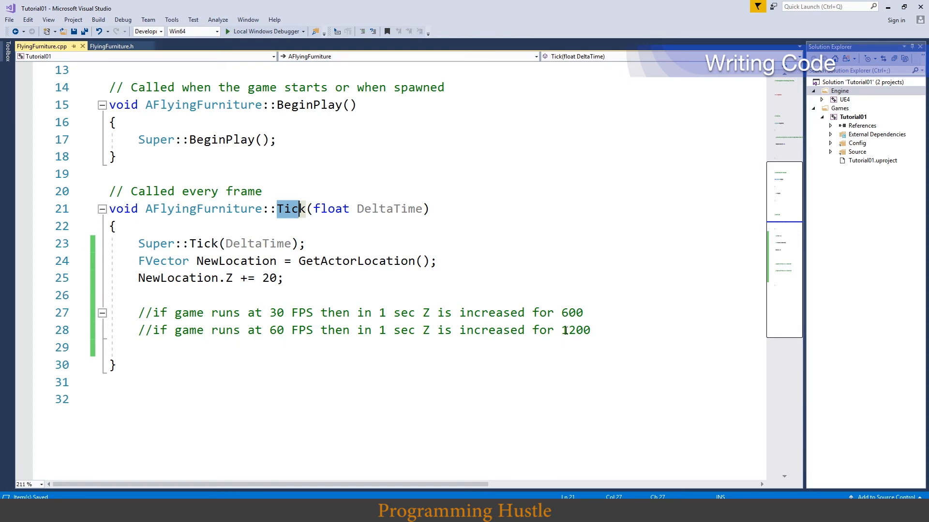
pyautogui.click(595, 329)
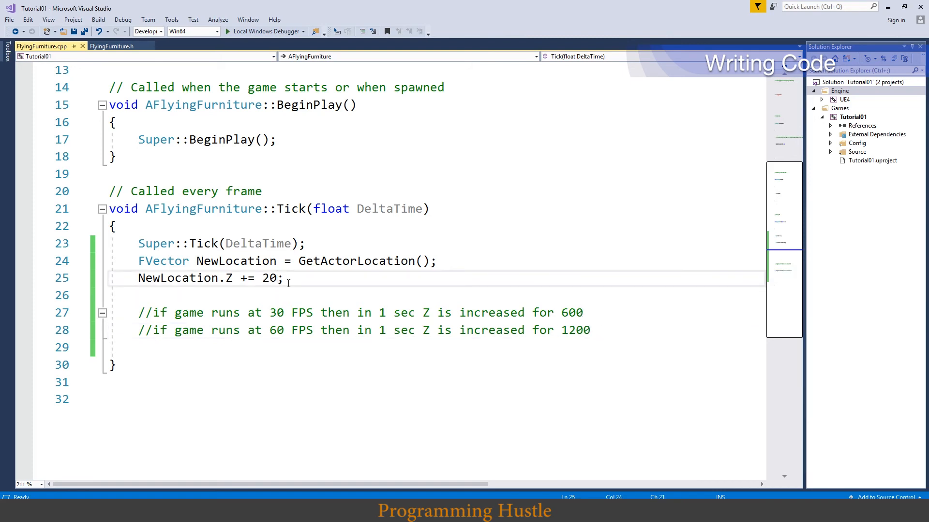
# - Change the Z increase to 20*DeltaTime and select the FPS comment lines to delete
pyautogui.write('*')
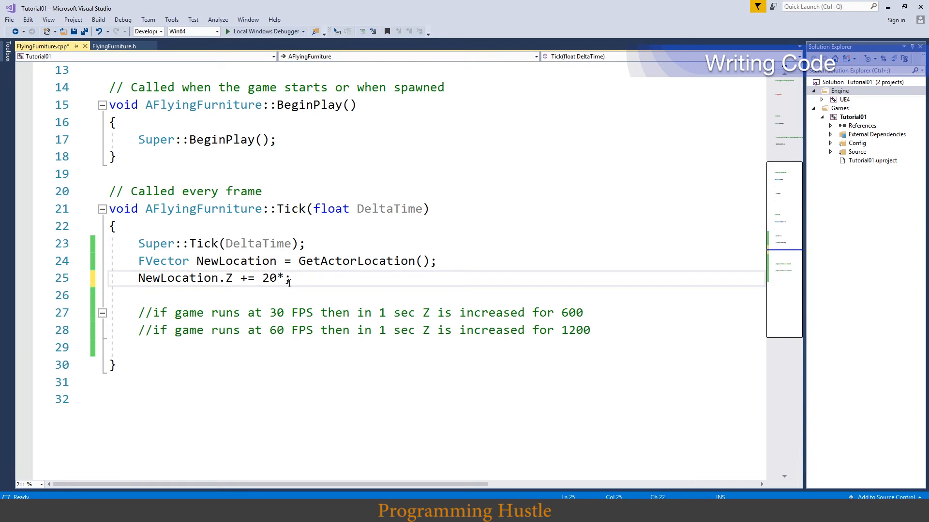
pyautogui.write('DeltaTime')
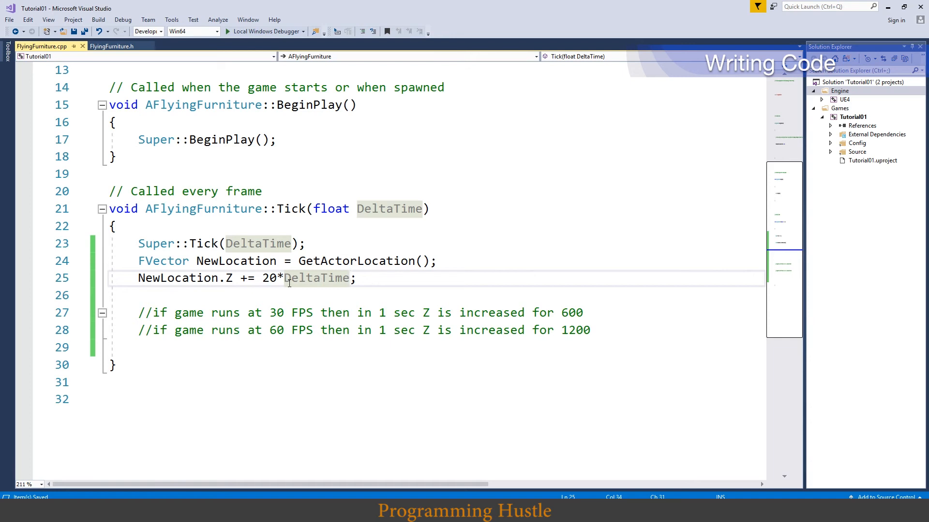
pyautogui.moveTo(300, 200)
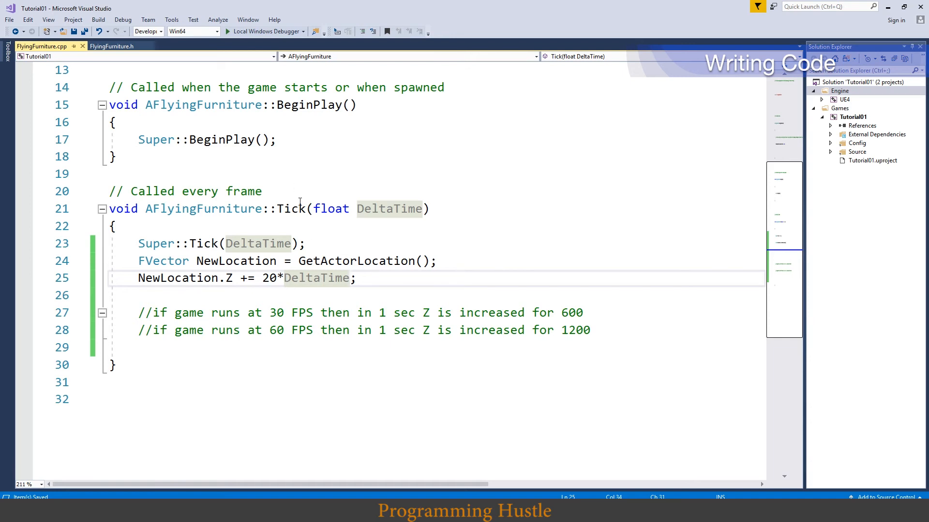
pyautogui.doubleClick(315, 278)
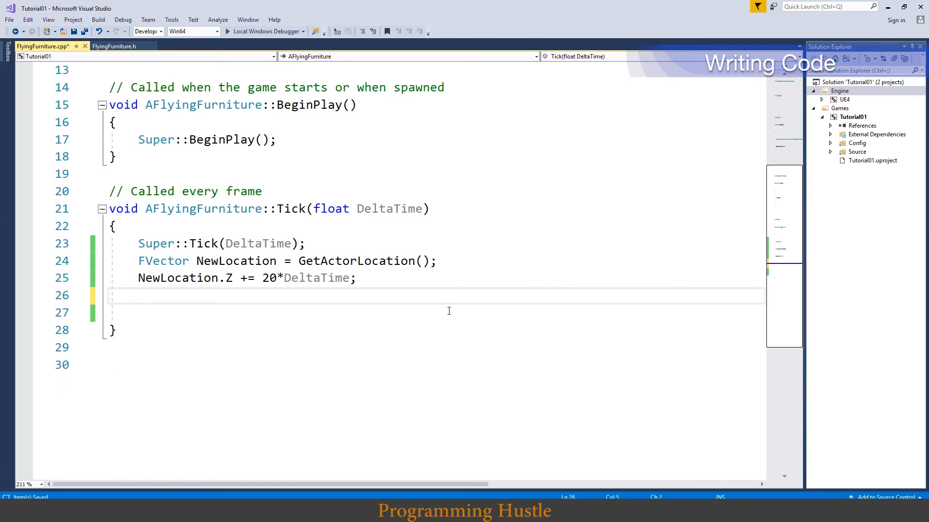
# - Add SetActorLocation(NewLocation); as the last line of Tick
pyautogui.write('SetActor')
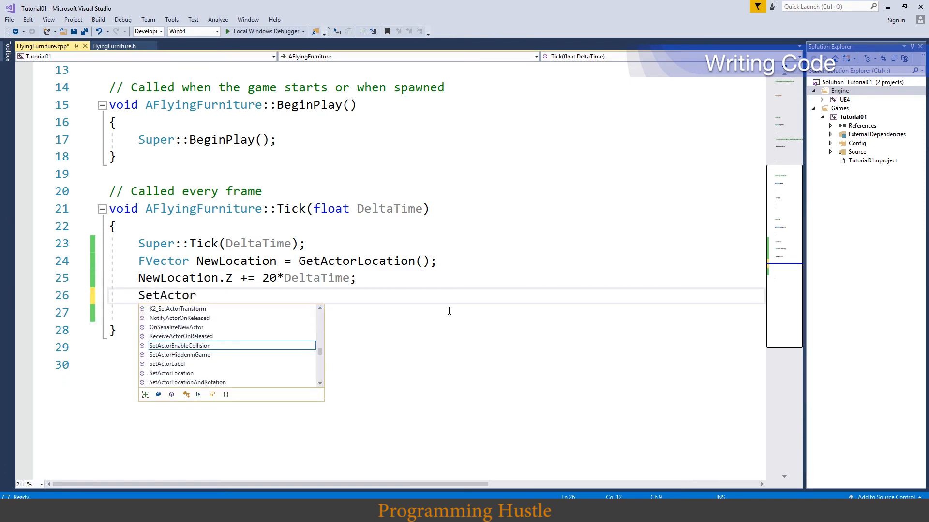
pyautogui.write('Location(')
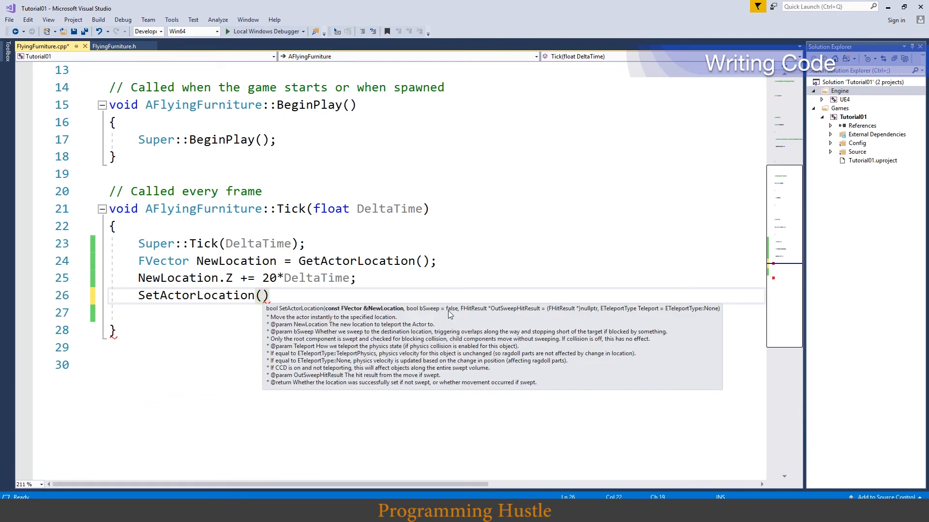
pyautogui.moveTo(378, 309)
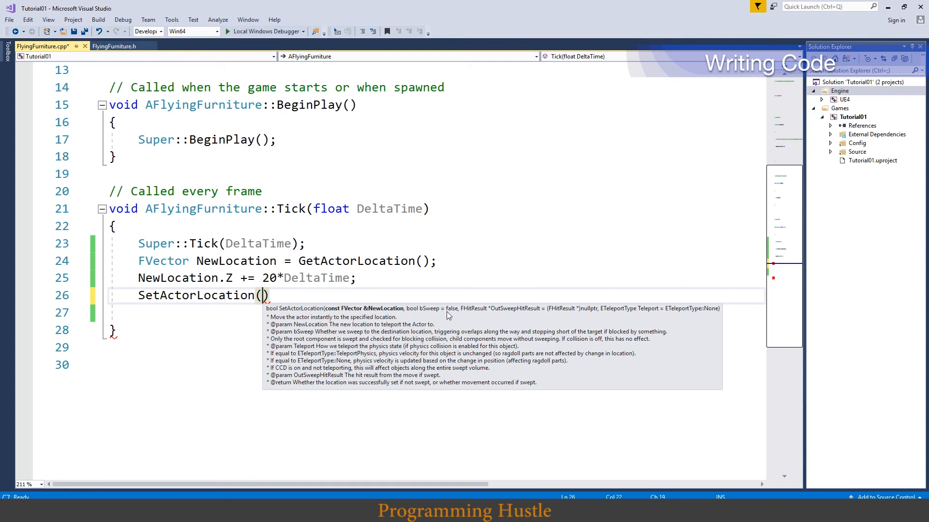
pyautogui.moveTo(441, 319)
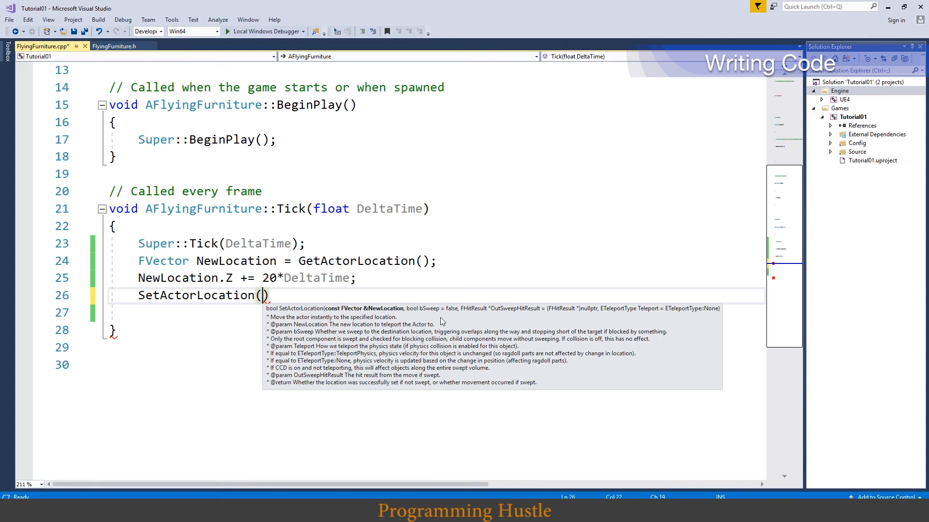
pyautogui.write('N')
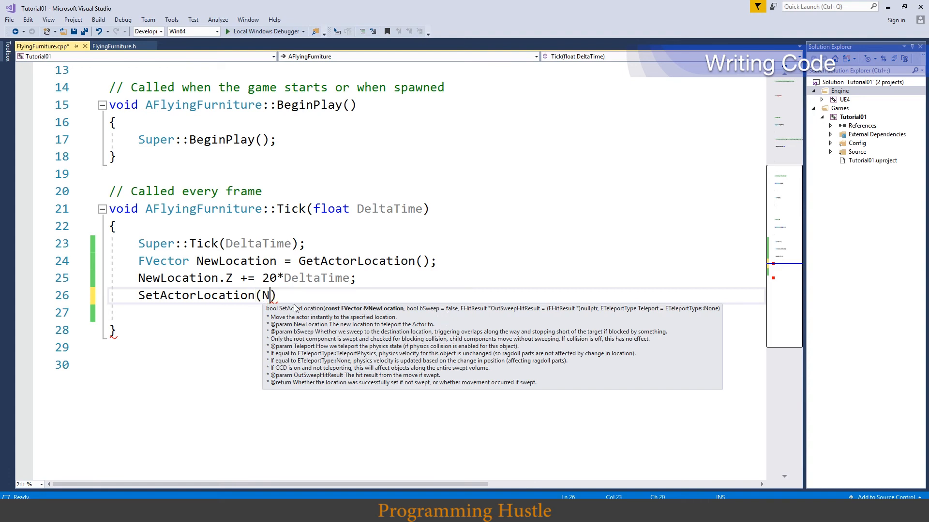
pyautogui.write('ewLocation')
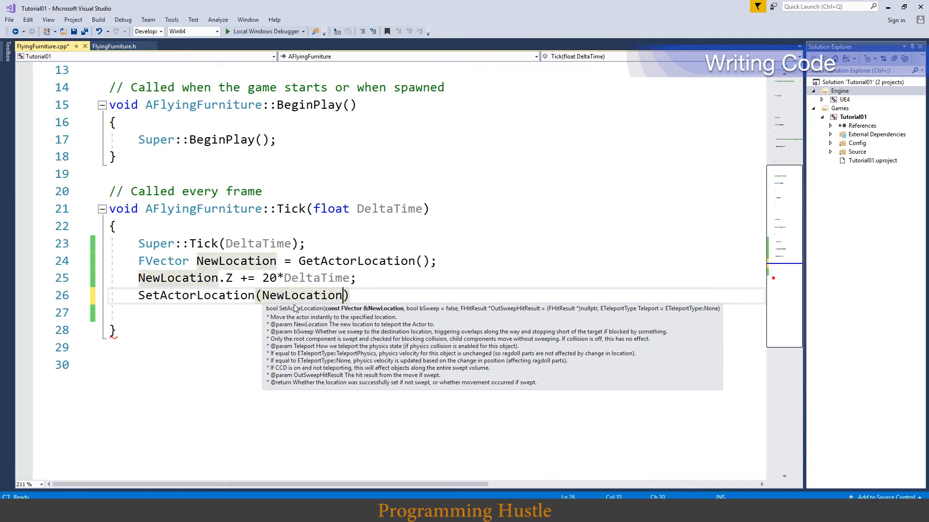
pyautogui.moveTo(461, 315)
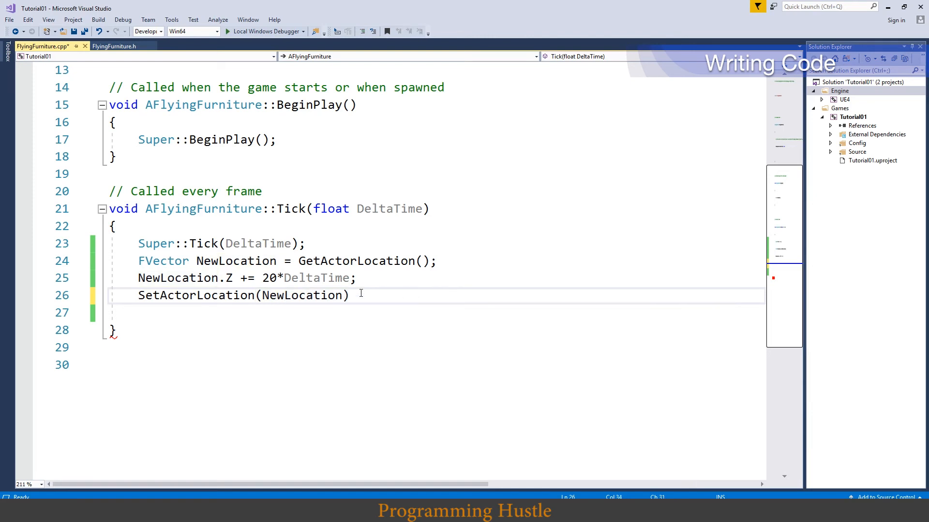
pyautogui.write(';')
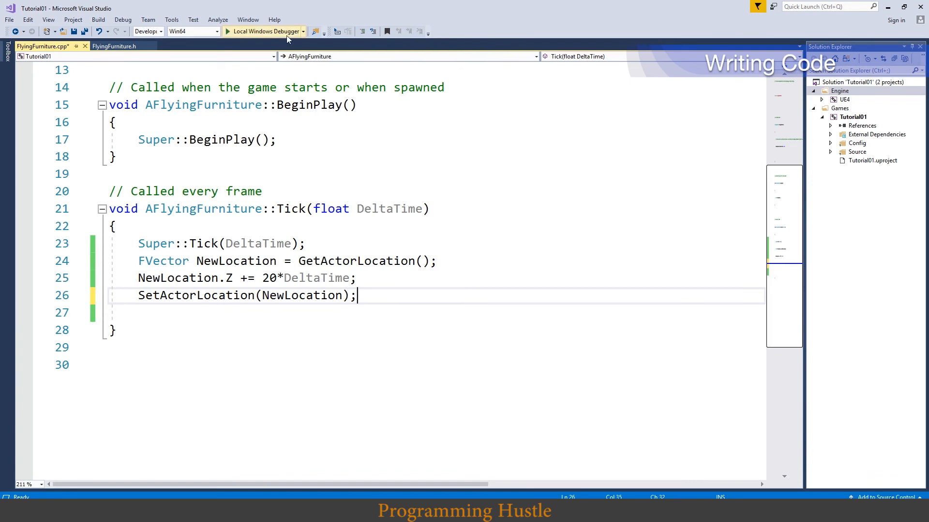
pyautogui.moveTo(264, 31)
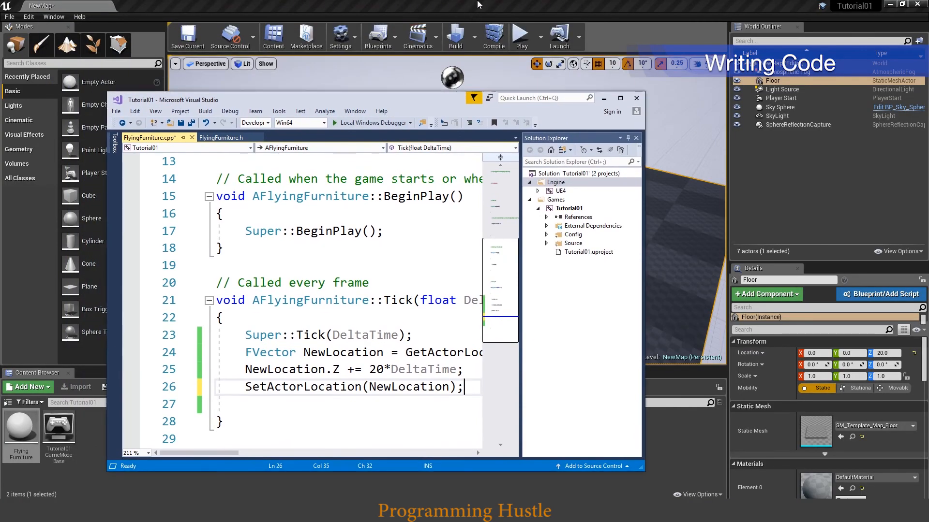
# - Return to the Unreal Editor and Compile the FlyingFurniture code
pyautogui.click(493, 35)
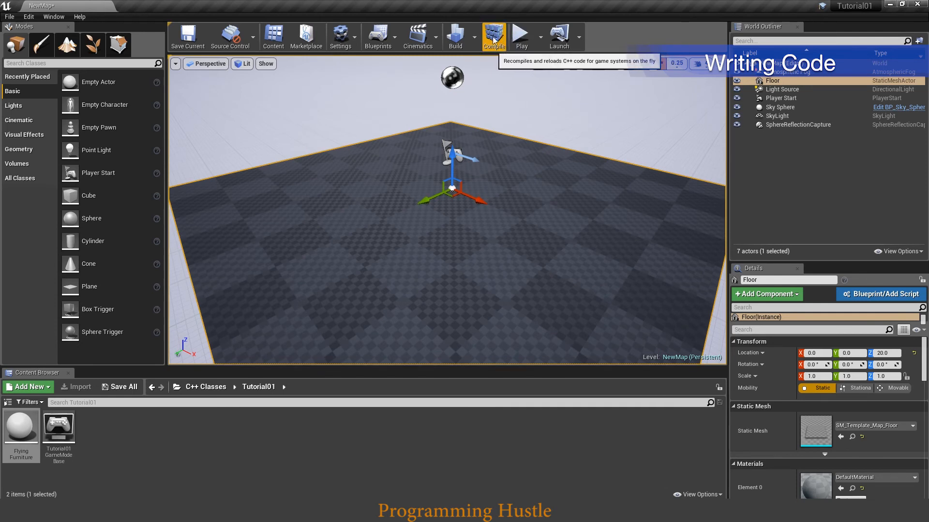
pyautogui.click(493, 36)
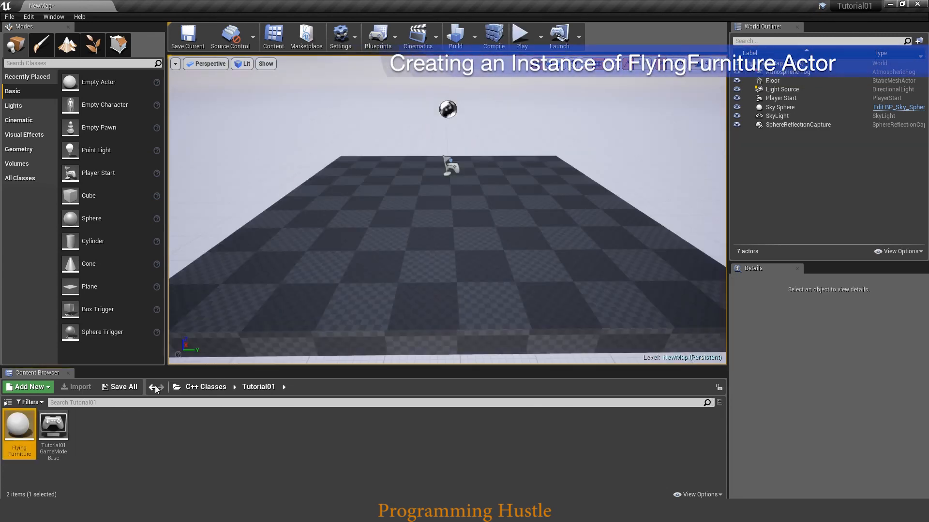
pyautogui.moveTo(19, 425)
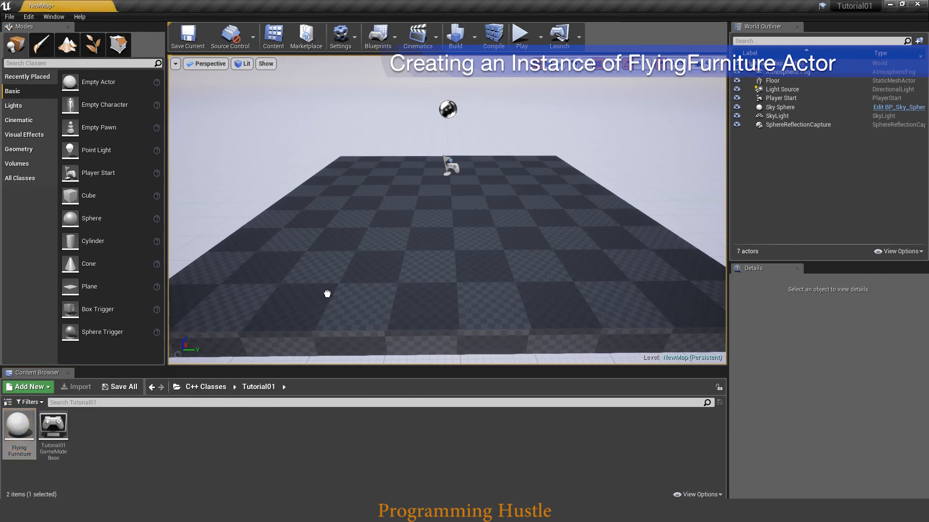
pyautogui.moveTo(440, 215)
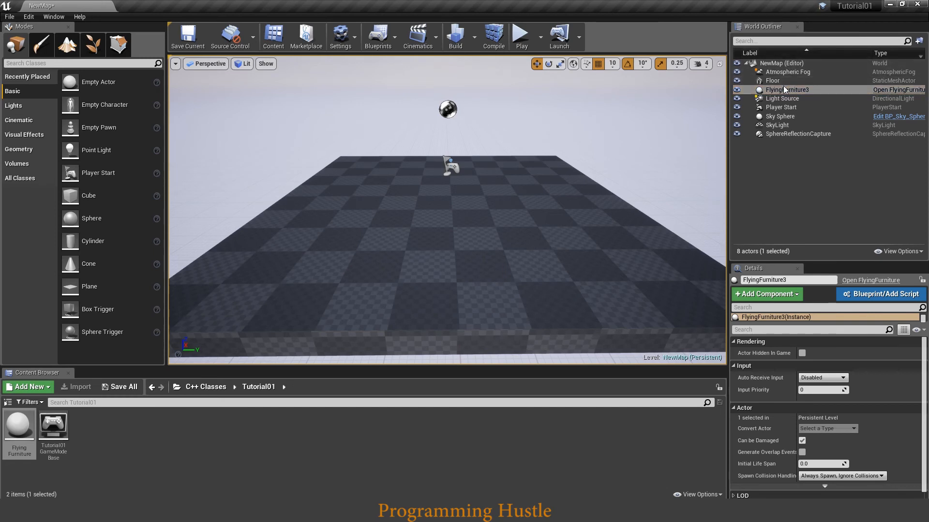
pyautogui.moveTo(784, 90)
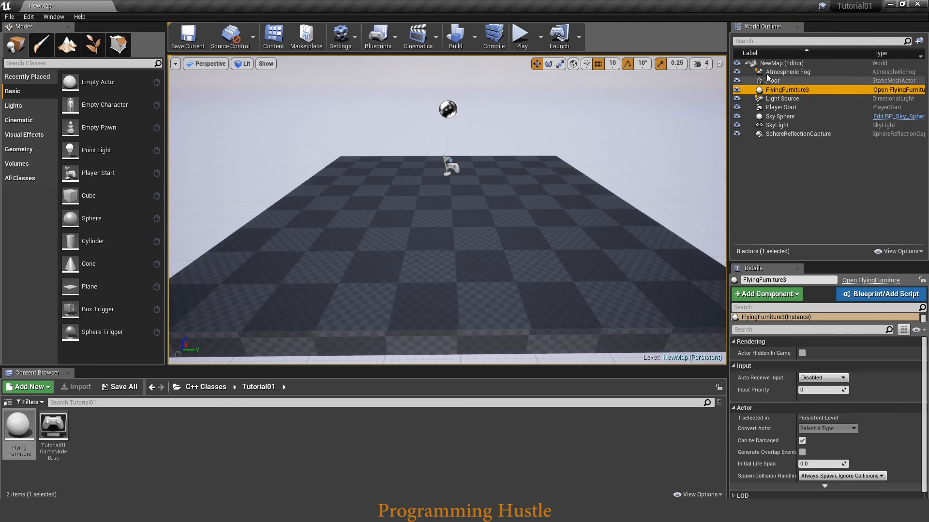
# - Add a Static Mesh component to FlyingFurniture3 and search 'Table' for its mesh
pyautogui.click(765, 294)
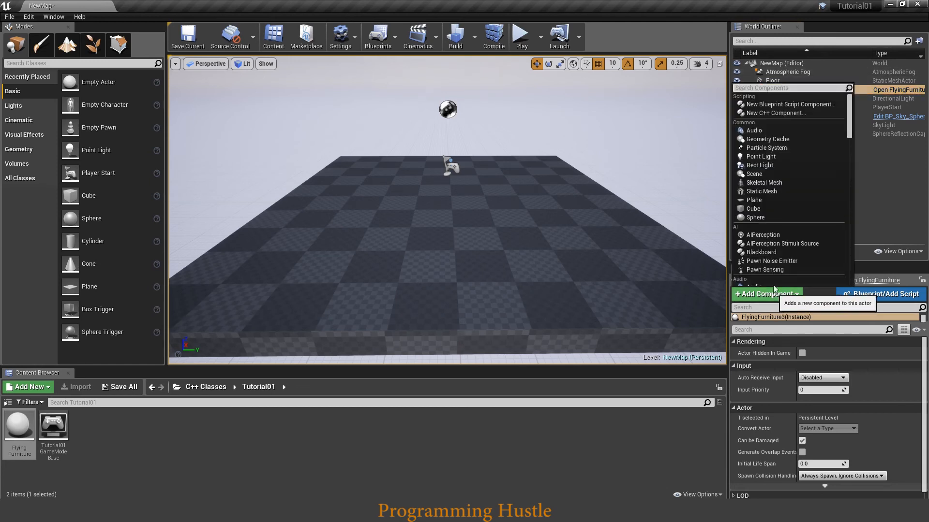
pyautogui.moveTo(761, 191)
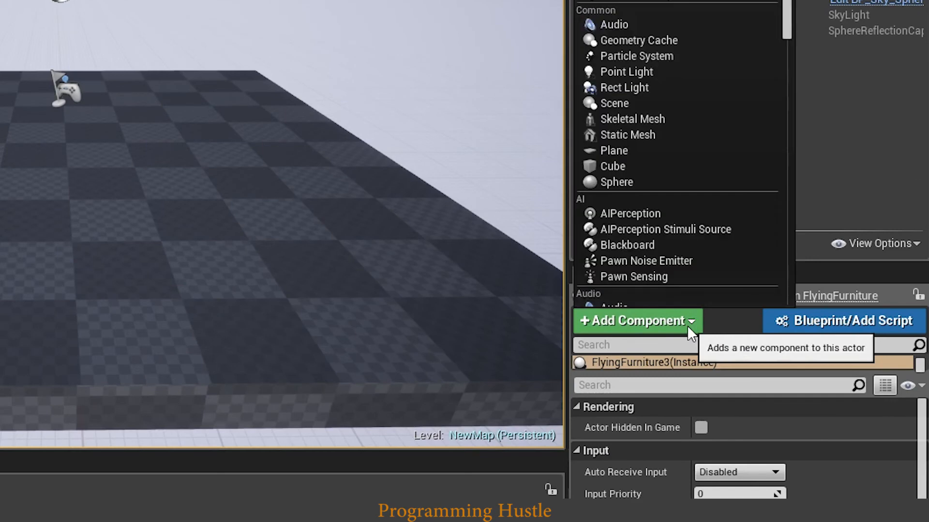
pyautogui.moveTo(612, 167)
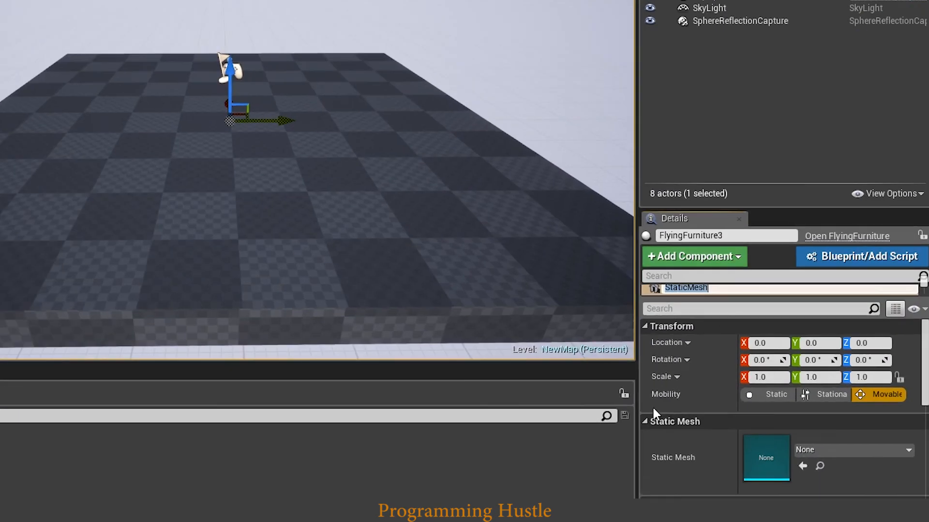
pyautogui.scroll(-3)
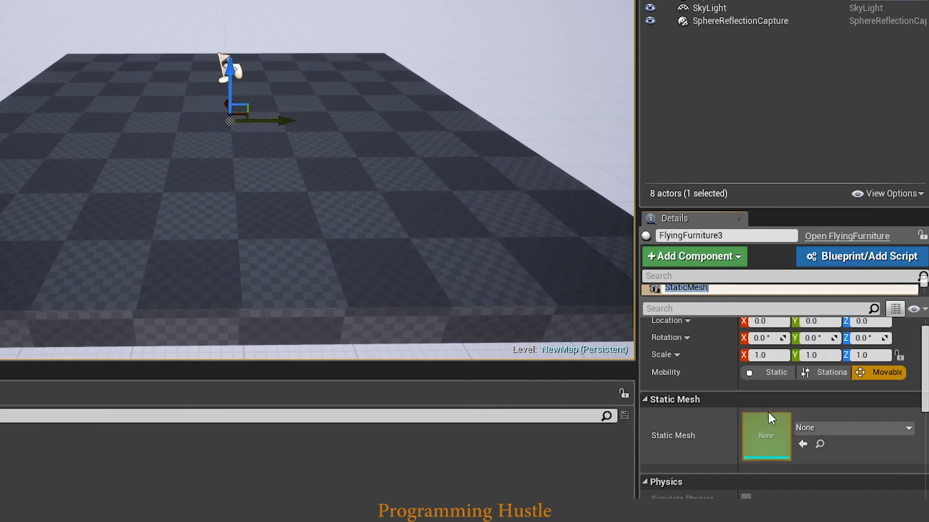
pyautogui.click(765, 435)
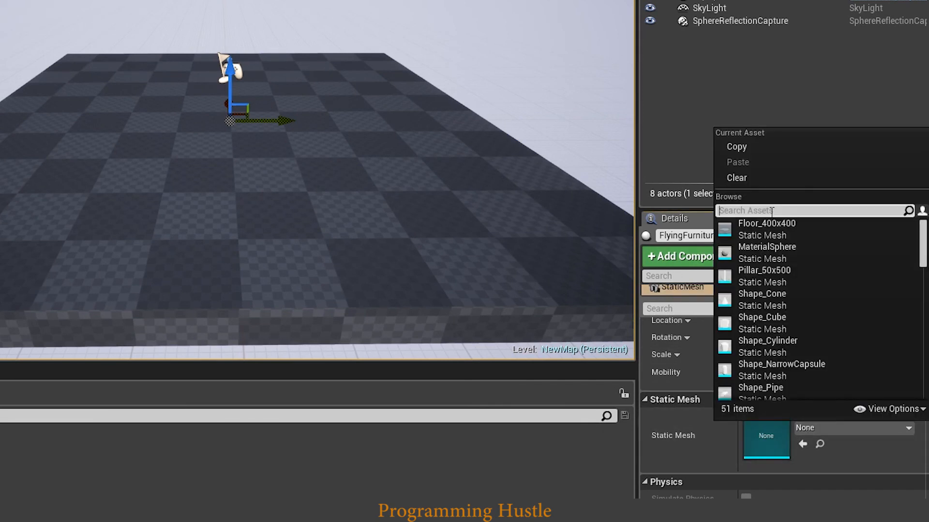
pyautogui.write('Table')
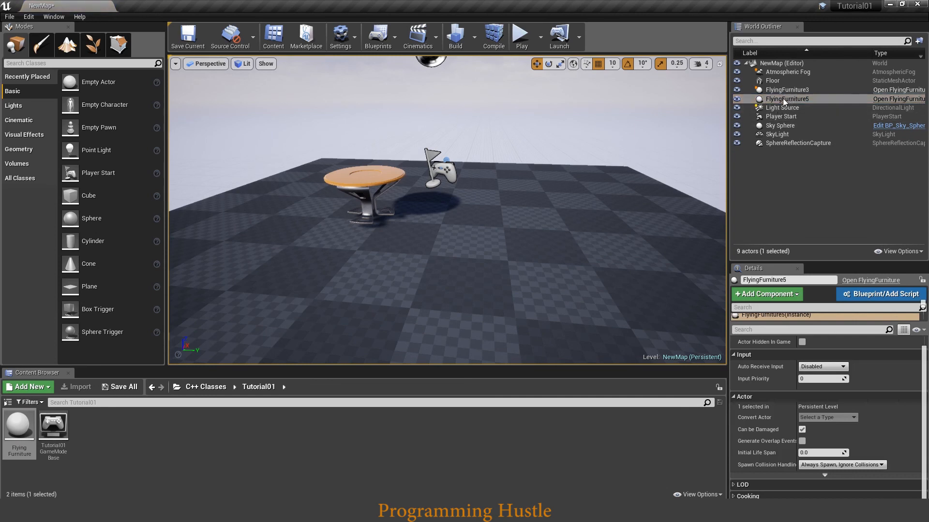
pyautogui.moveTo(785, 98)
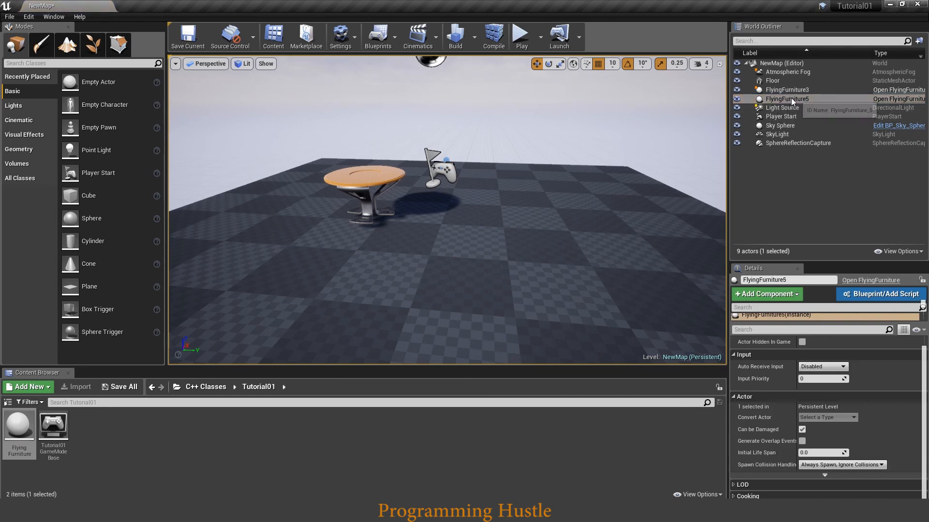
# - Give FlyingFurniture5 an SM_Chair static mesh, then Play the level
pyautogui.click(765, 293)
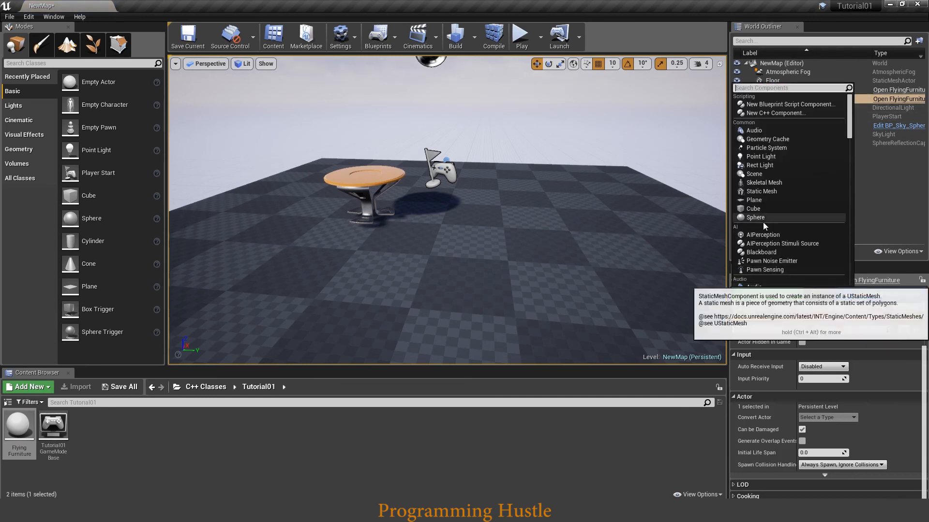
pyautogui.click(762, 192)
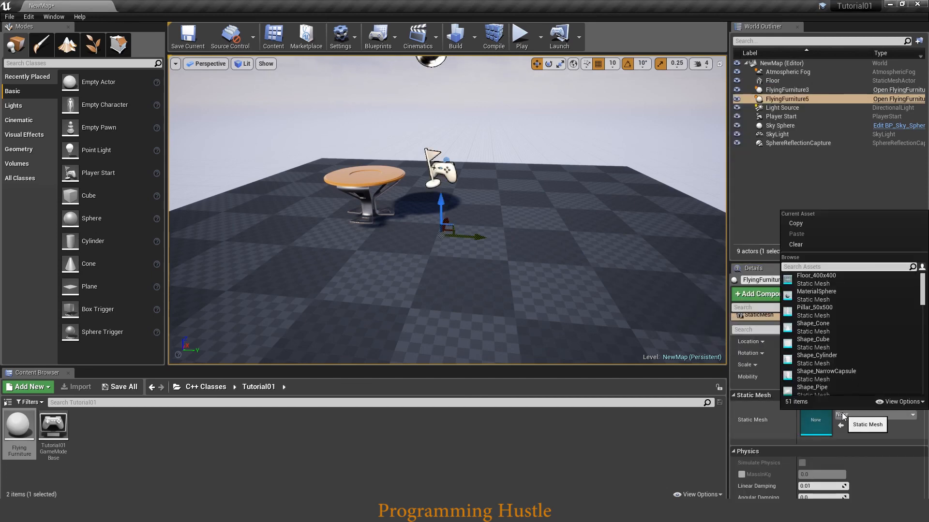
pyautogui.write('chair')
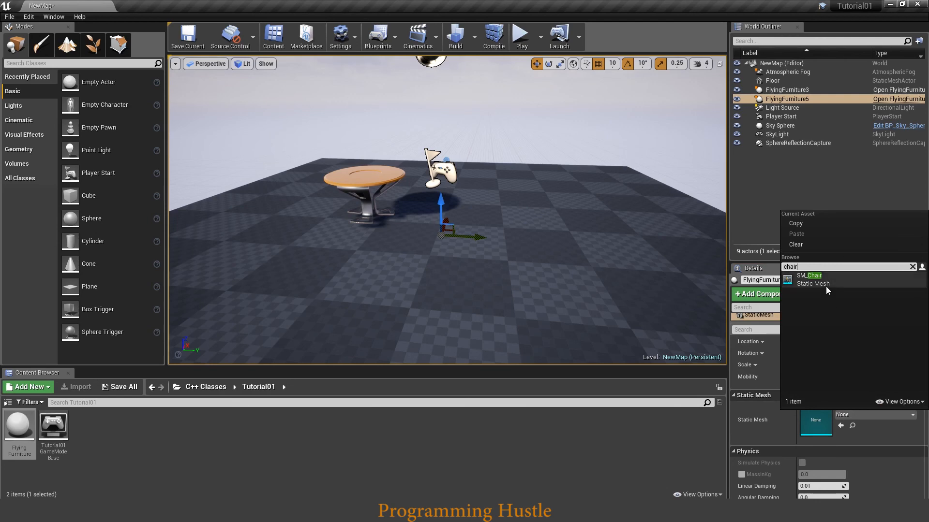
pyautogui.click(809, 280)
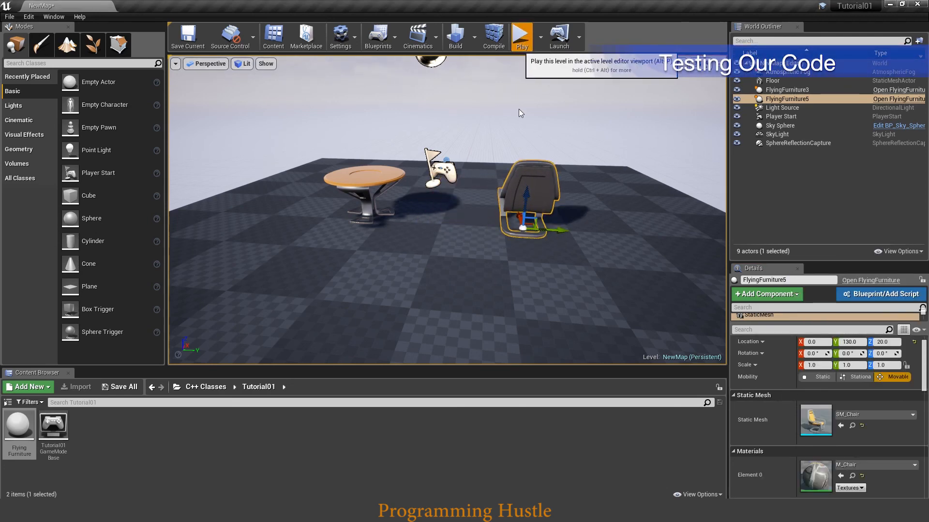
pyautogui.click(520, 37)
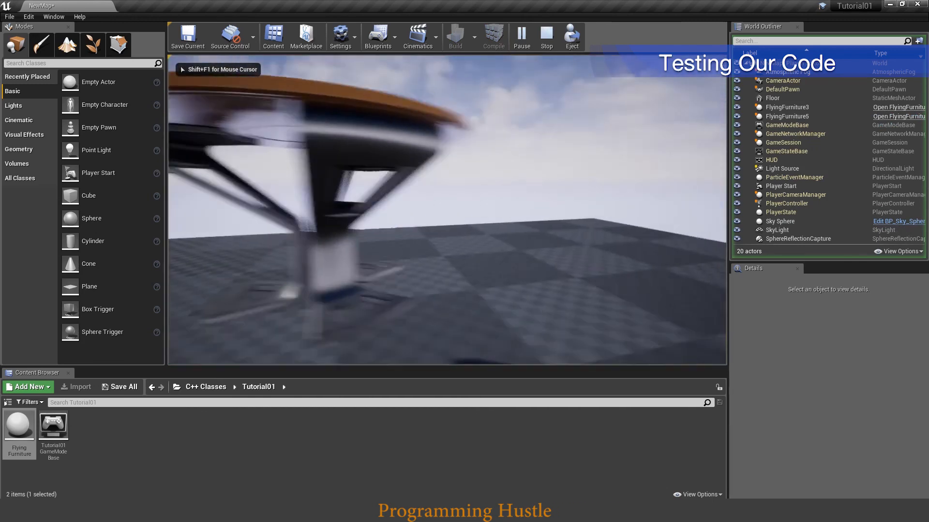